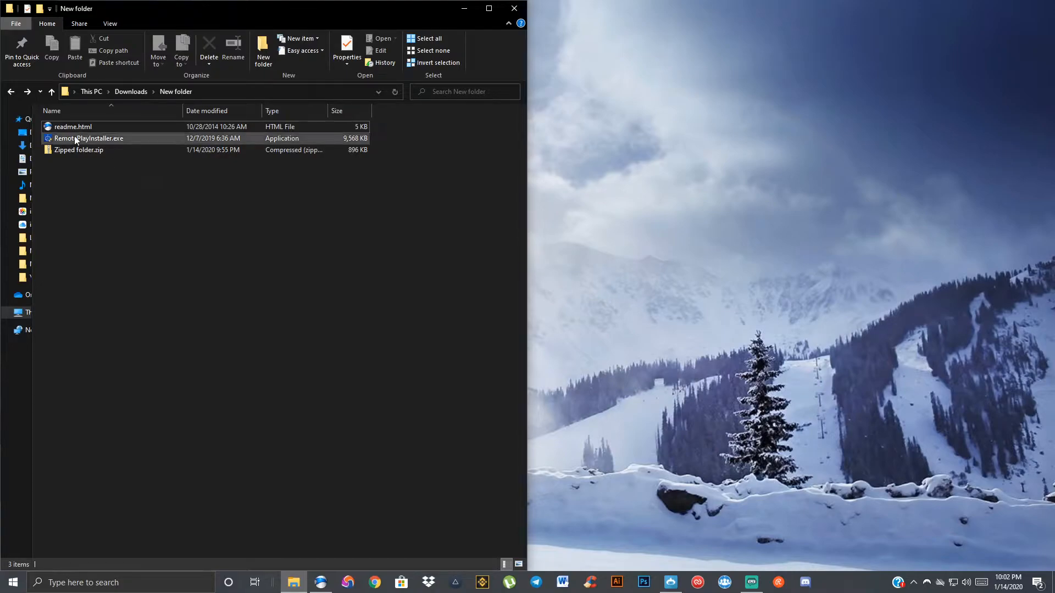
Zip readme.html and RemotePlayInstaller.exe via Send to > Compressed (zipped) folder, creating Zipped folder 2.zip.
click(134, 180)
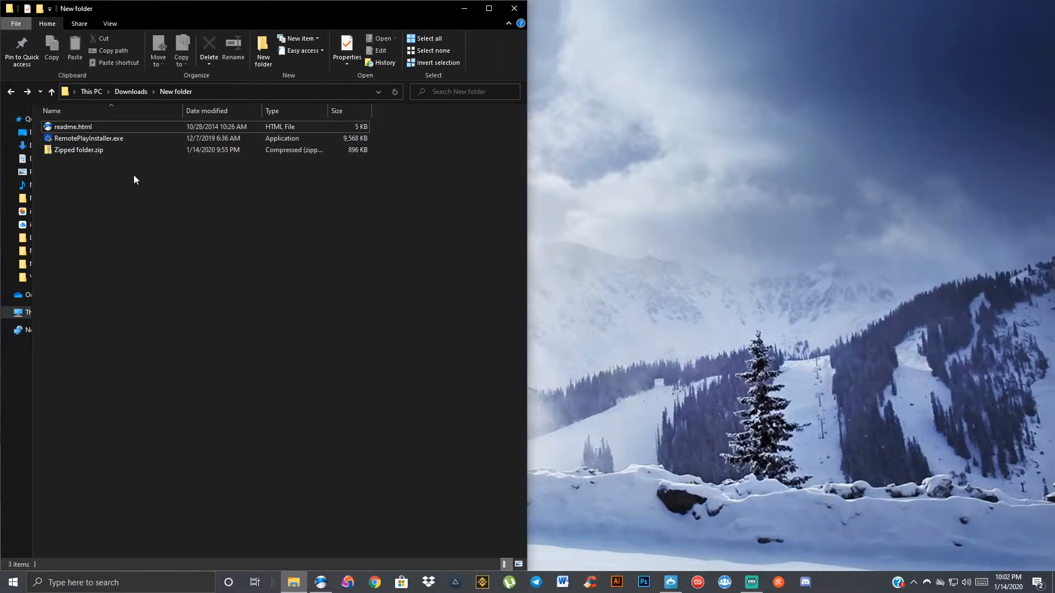
mouse_move(139, 177)
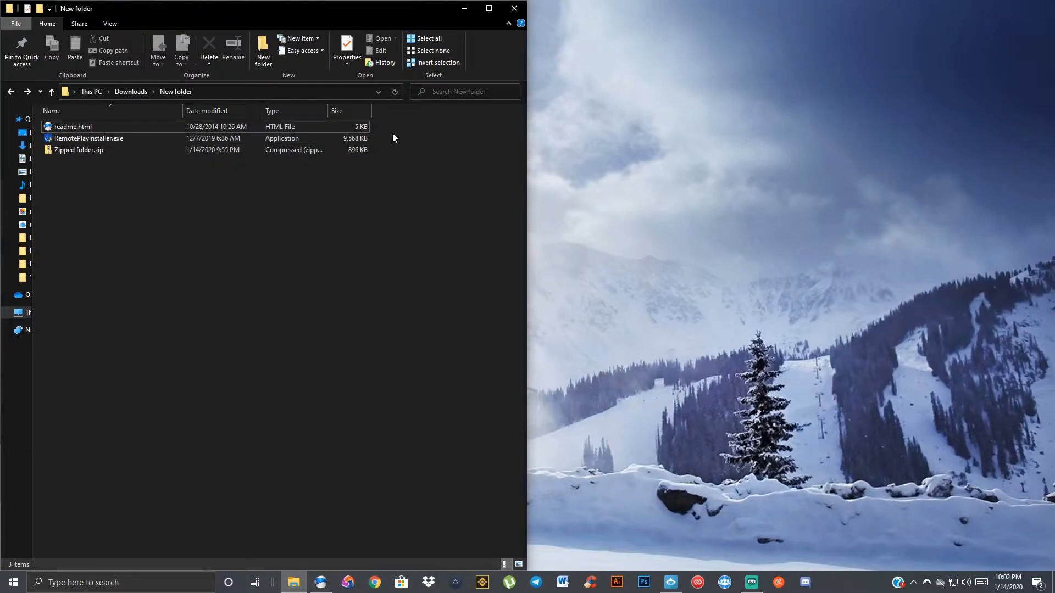
mouse_move(434, 137)
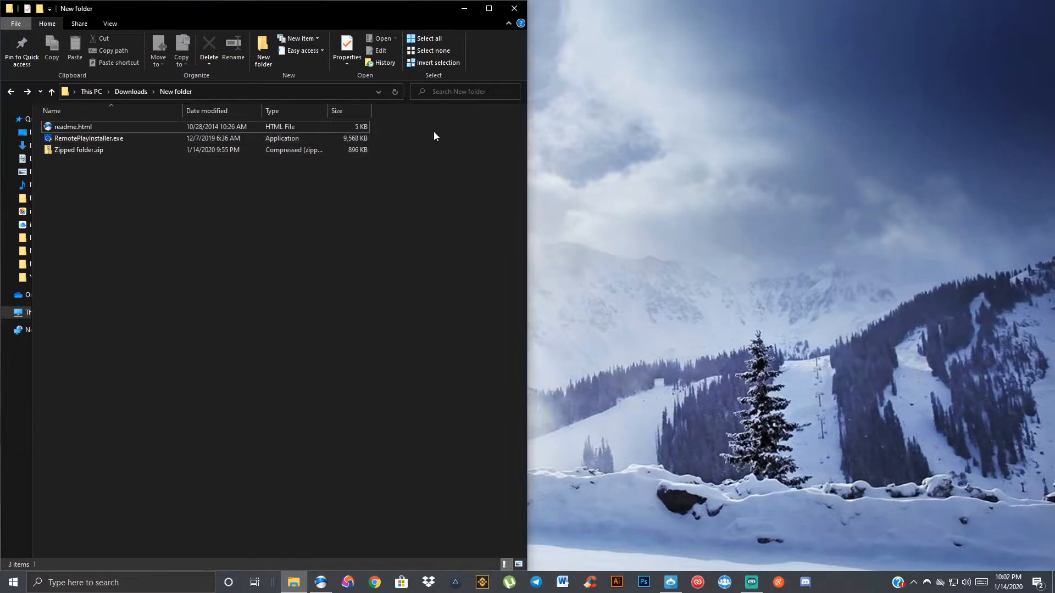
mouse_move(417, 144)
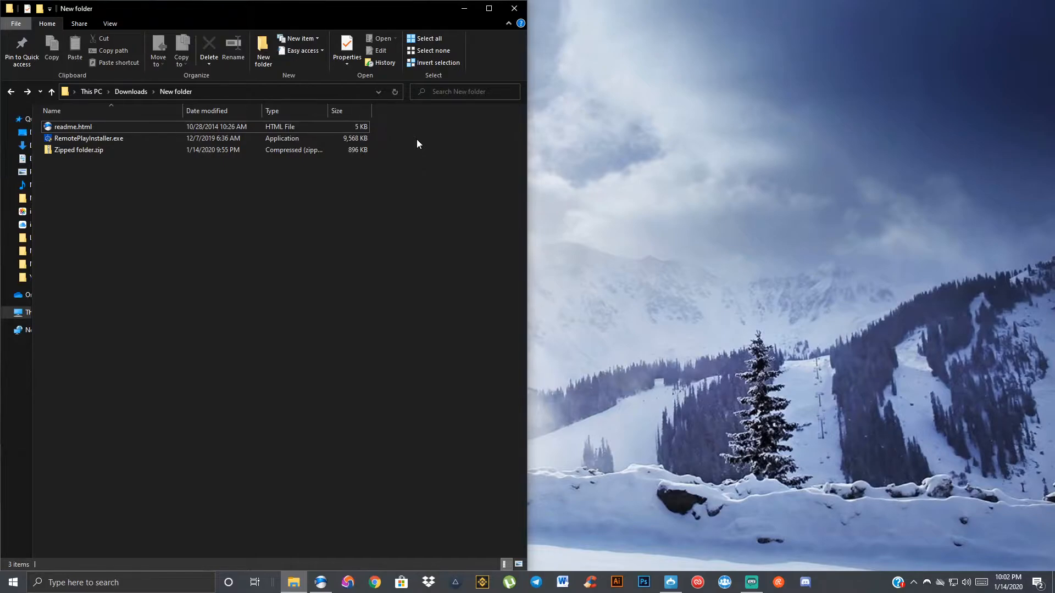
mouse_move(384, 143)
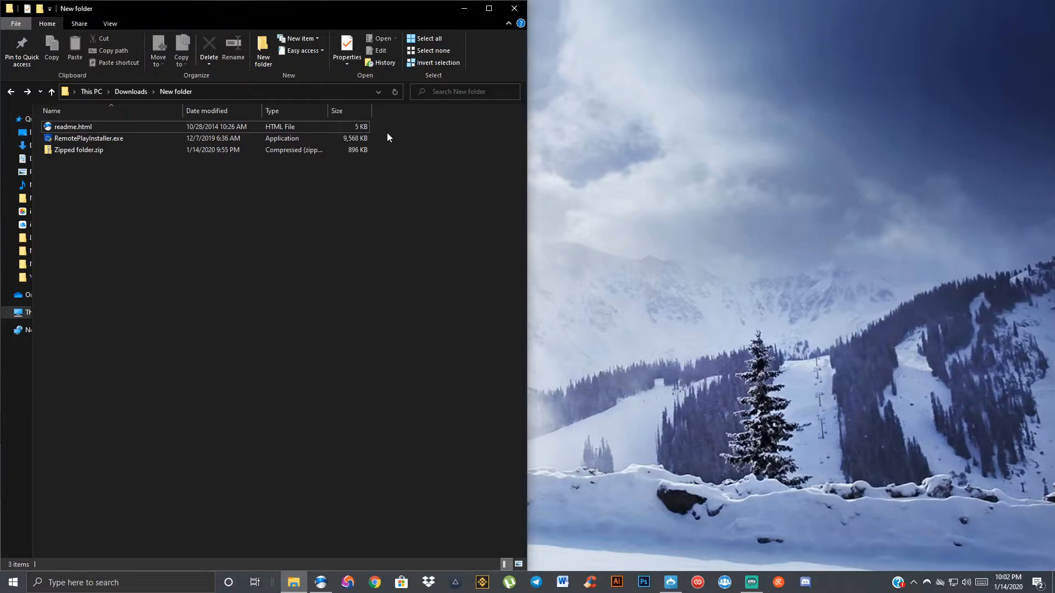
mouse_move(384, 142)
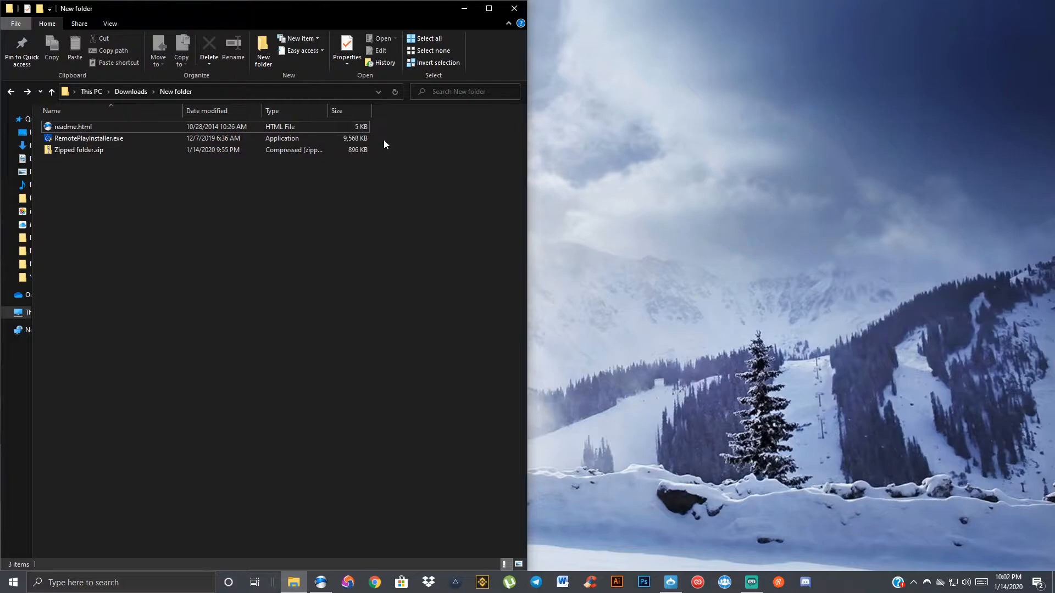
mouse_move(267, 181)
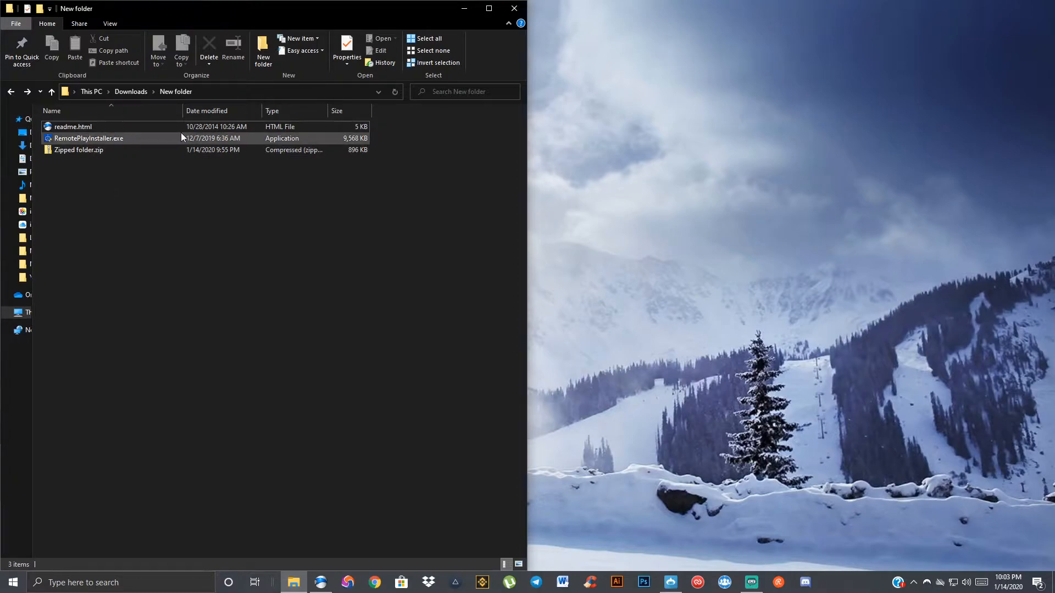
click(72, 126)
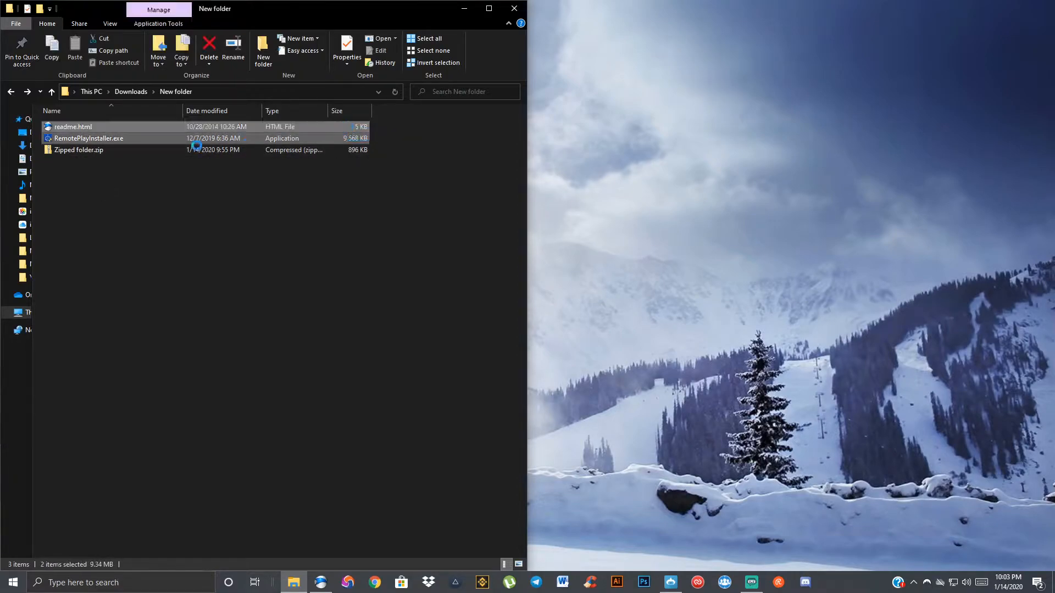
right_click(88, 138)
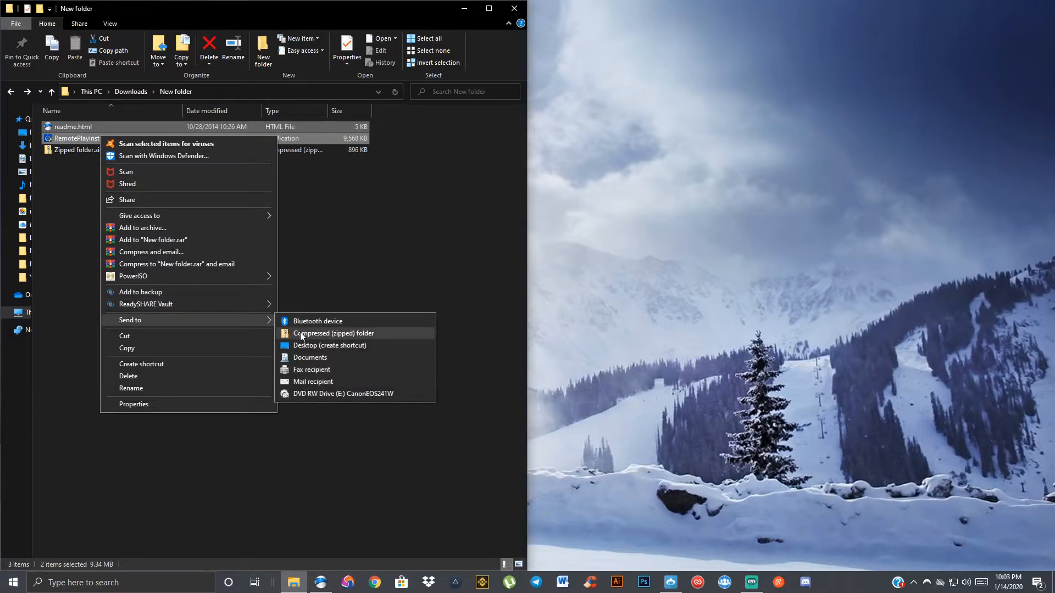
click(334, 333)
text(Zipped folder 2.zip)
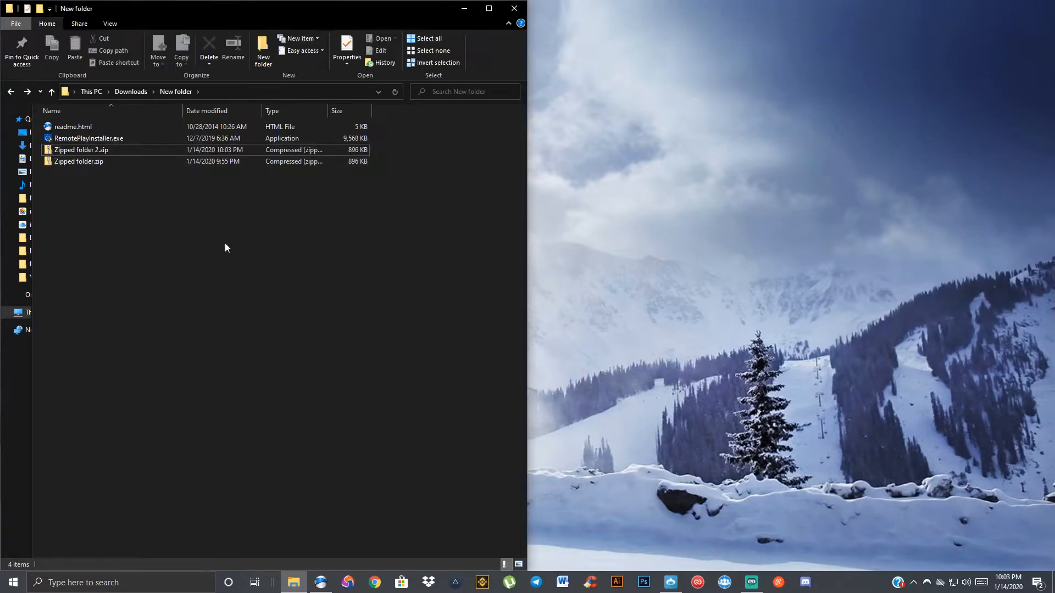
mouse_move(171, 161)
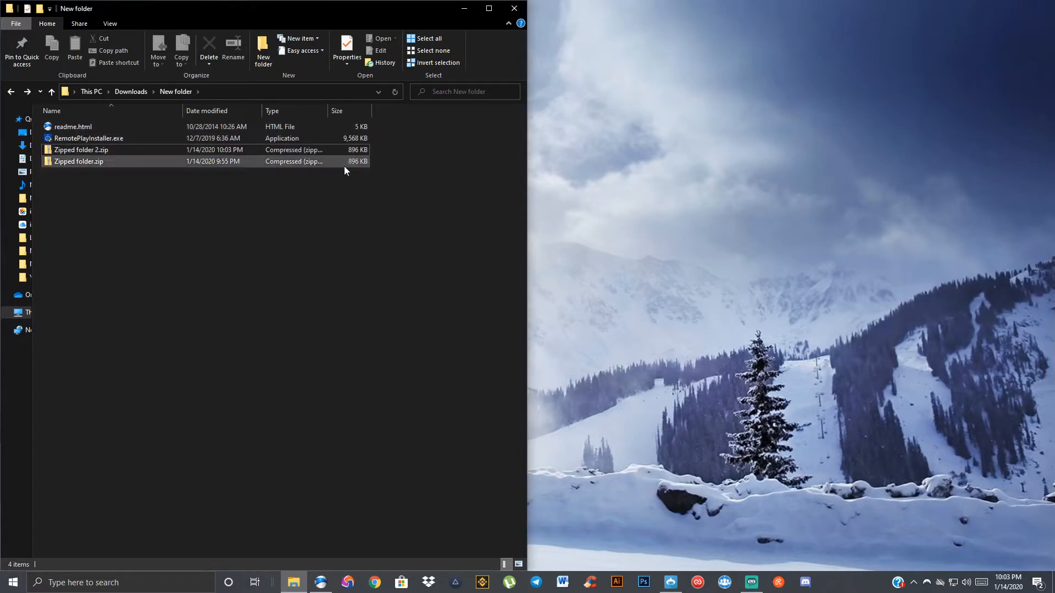
Delete Zipped folder 2.zip, leaving New folder with three items including Zipped folder.zip.
click(73, 126)
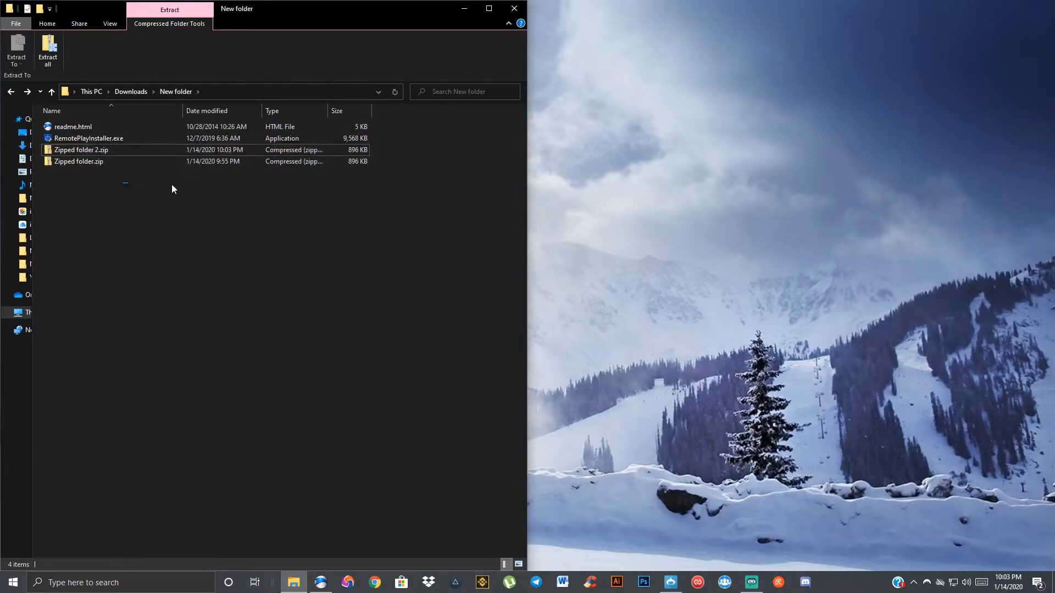
click(46, 23)
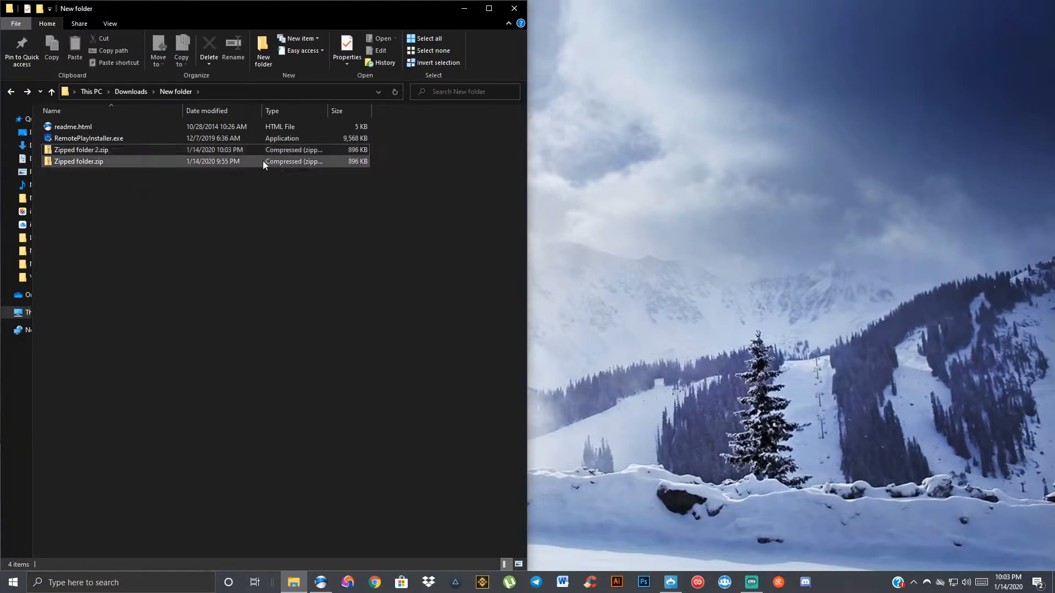
click(81, 150)
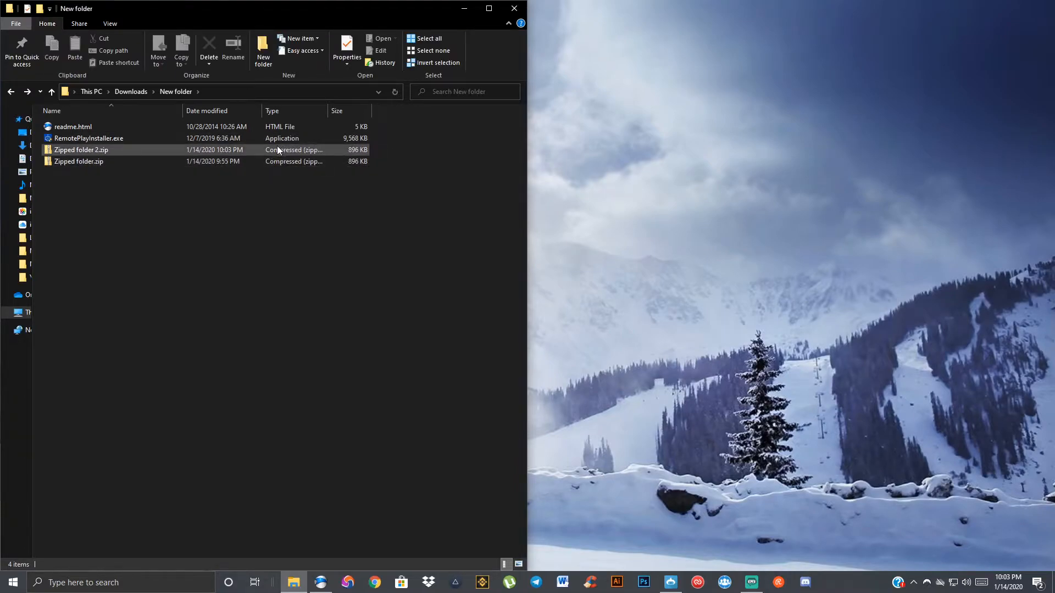
click(81, 150)
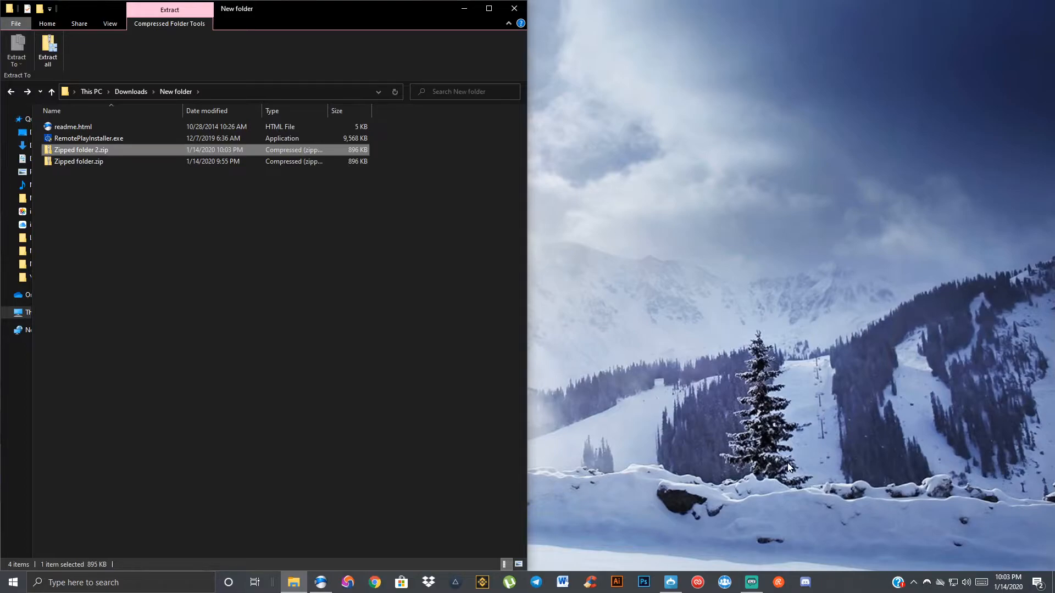
click(208, 52)
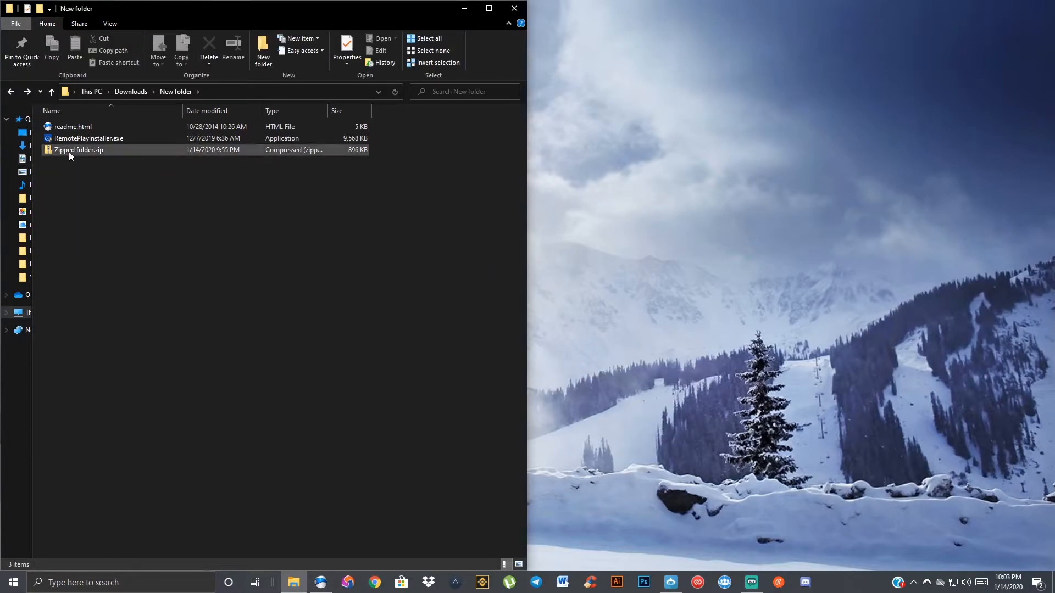
click(78, 149)
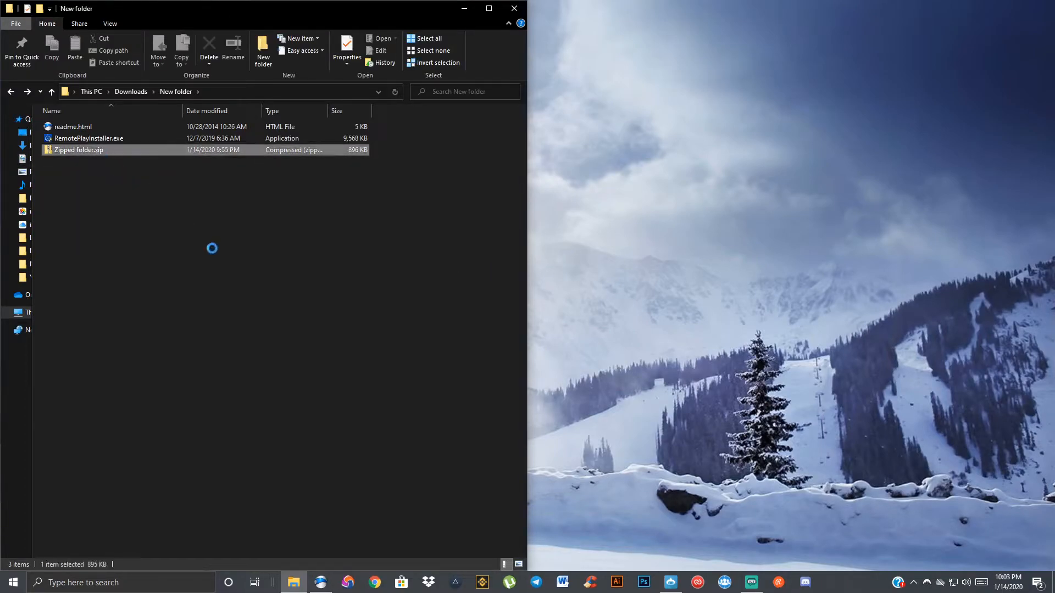
click(78, 149)
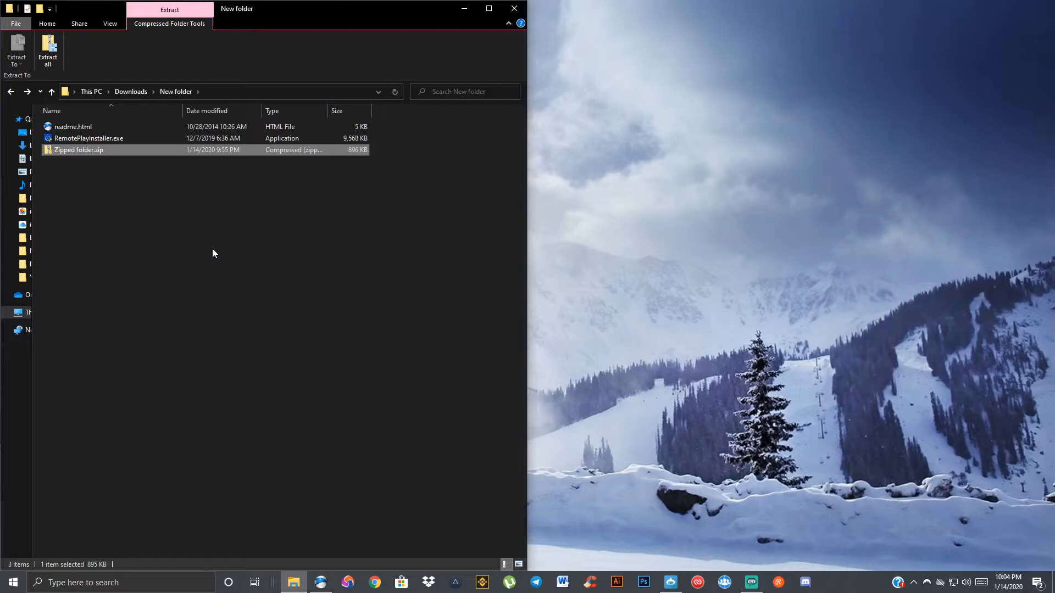
mouse_move(219, 178)
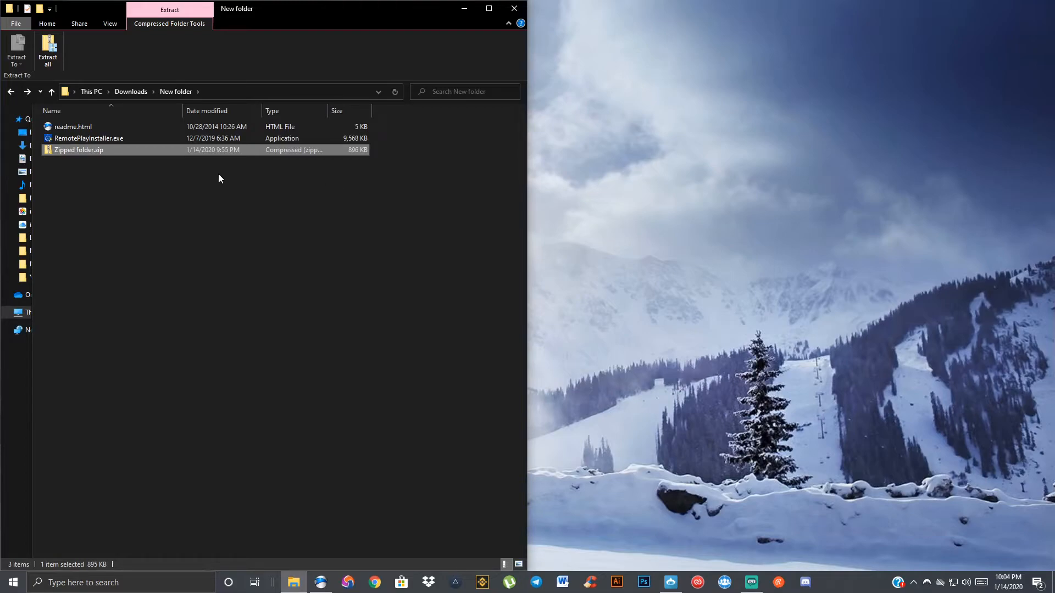
mouse_move(100, 165)
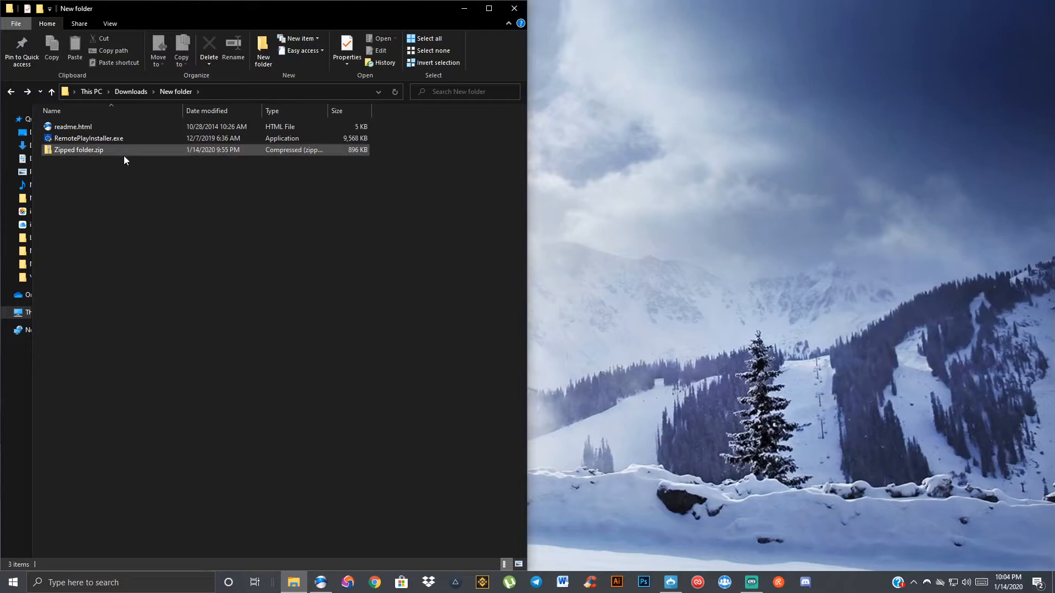
mouse_move(119, 152)
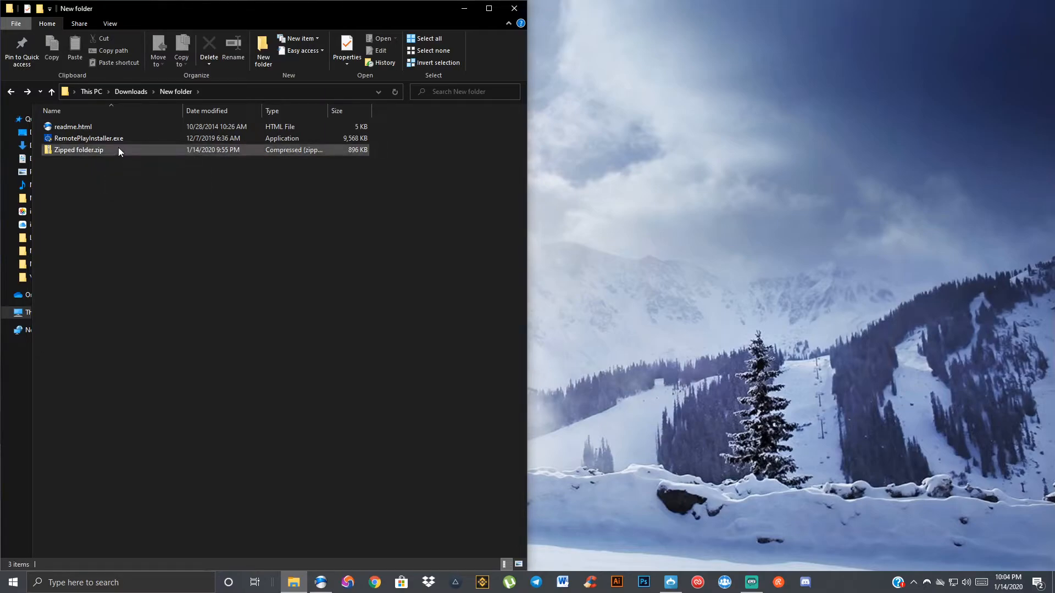
Show the context menu for Zipped folder.zip with its Extract All option.
right_click(117, 152)
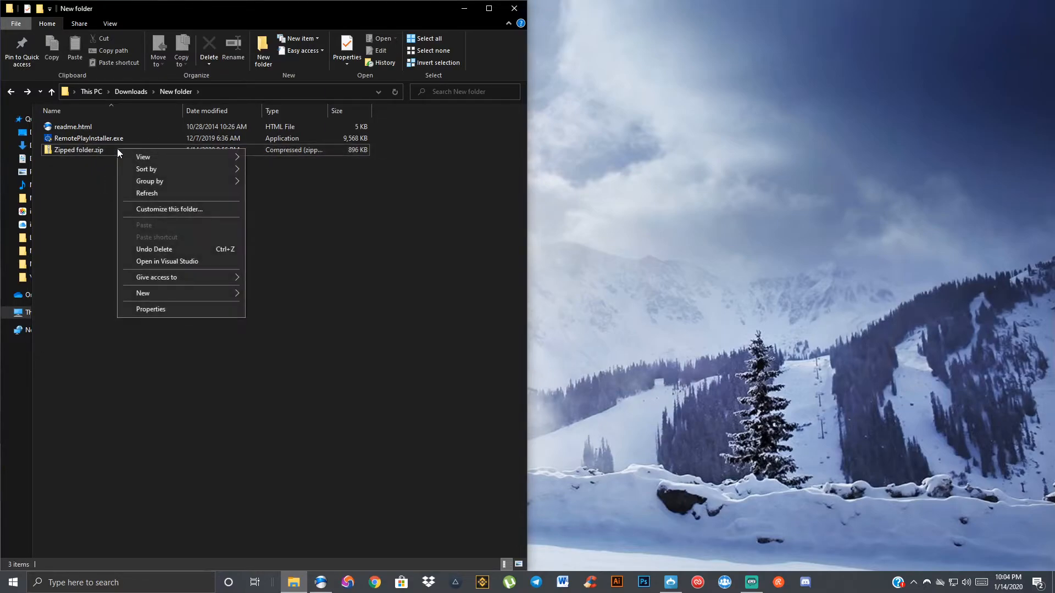
right_click(78, 150)
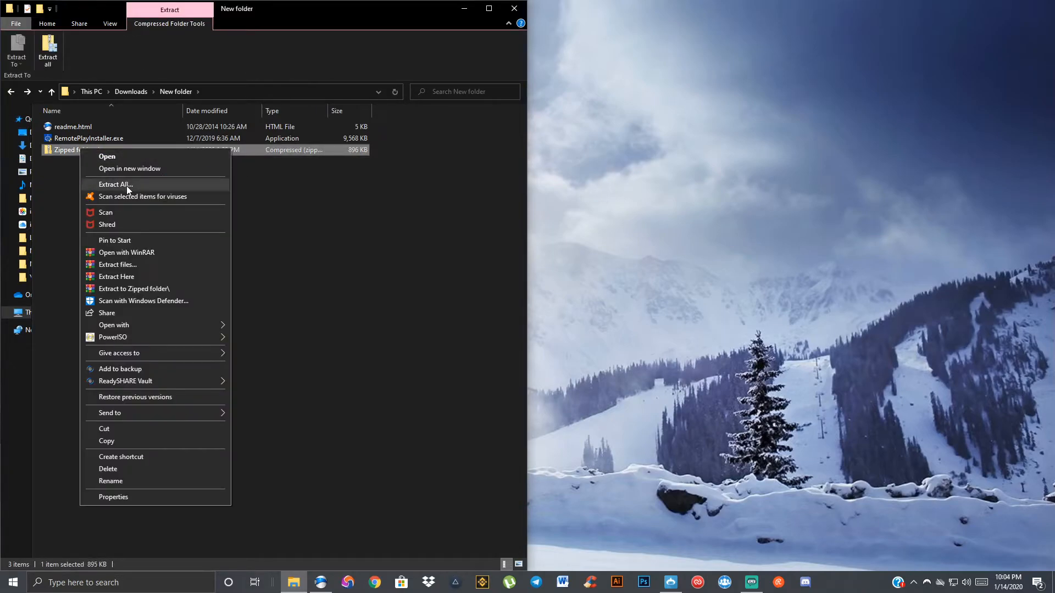
mouse_move(152, 185)
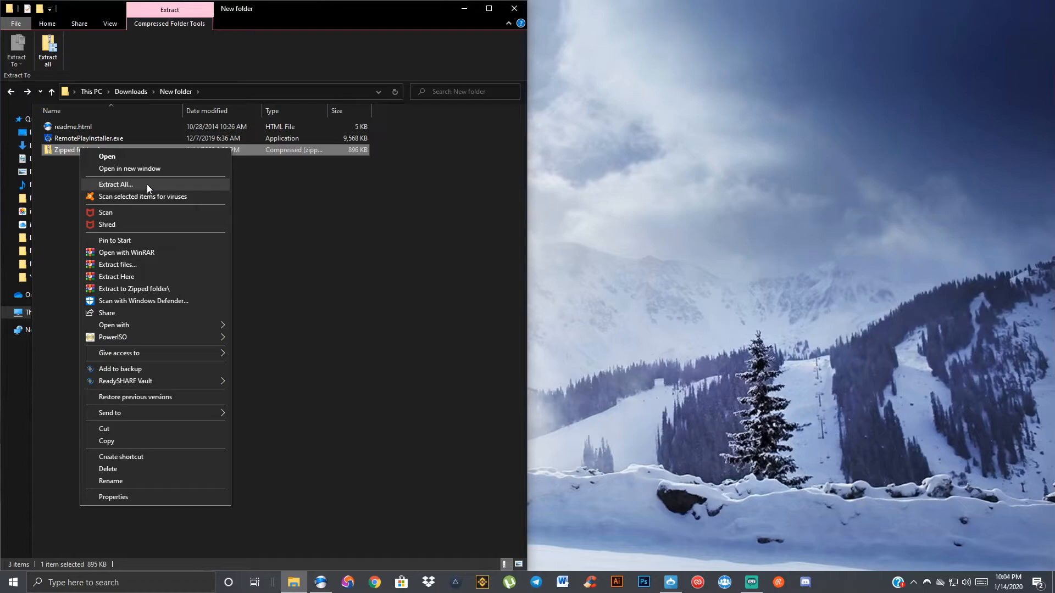
mouse_move(143, 156)
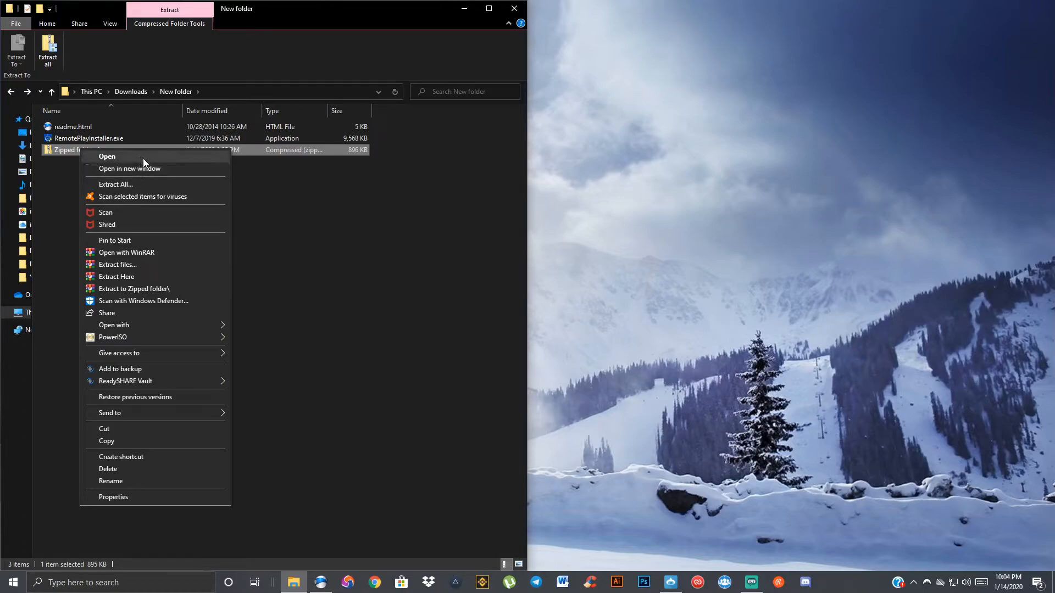
mouse_move(128, 168)
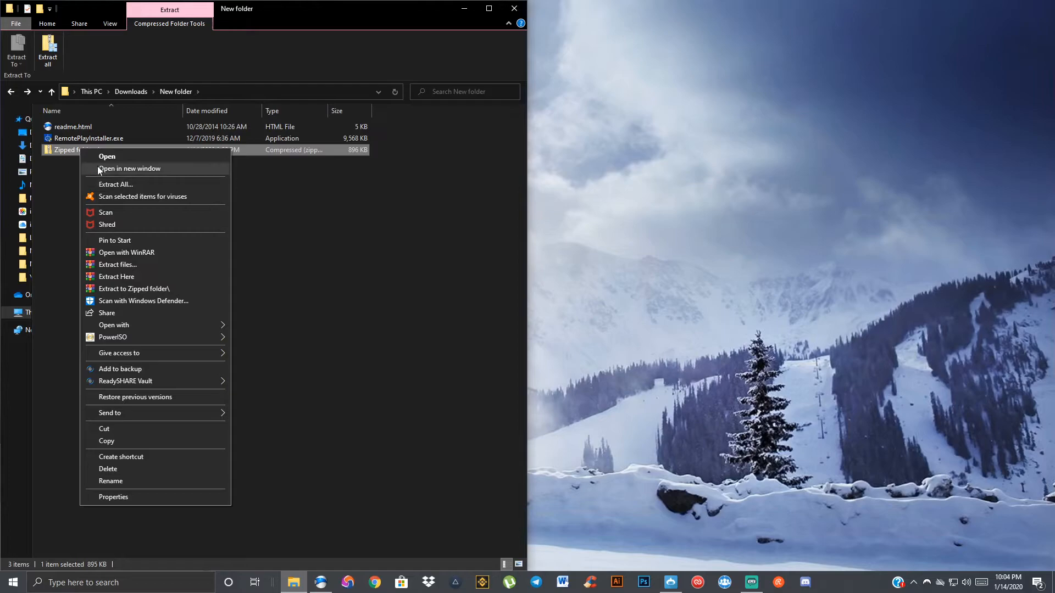
mouse_move(132, 187)
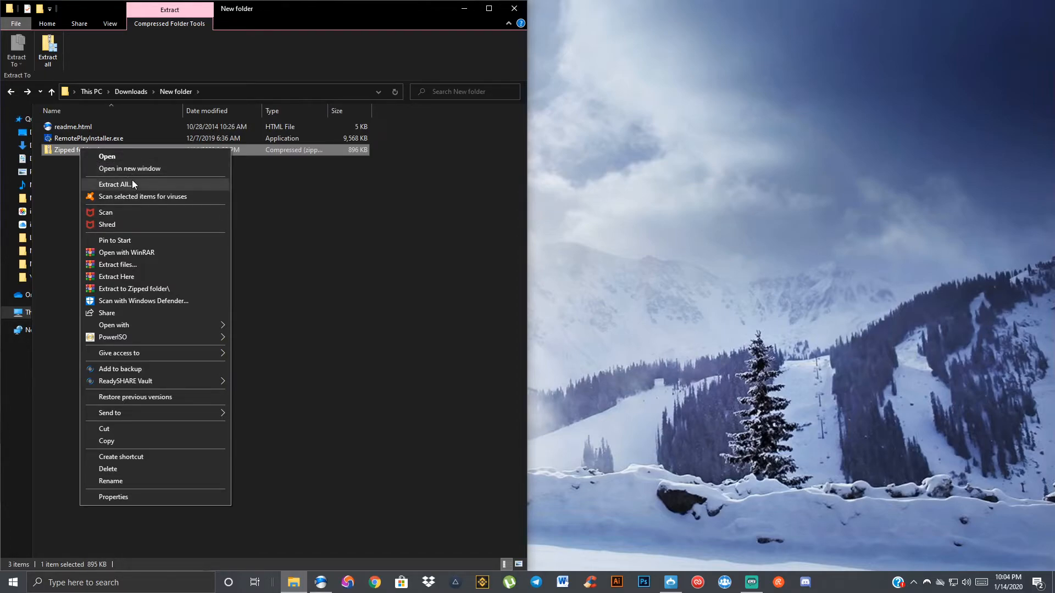
Preview readme.html and RemotePlayInstaller.exe inside Zipped folder.zip, then reopen its context menu.
click(107, 156)
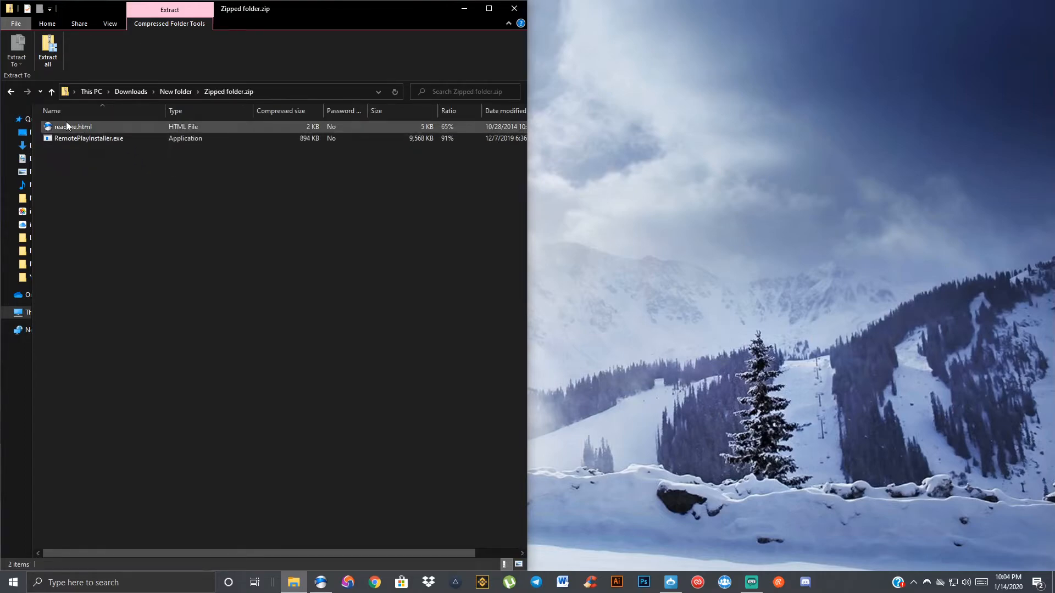
click(51, 92)
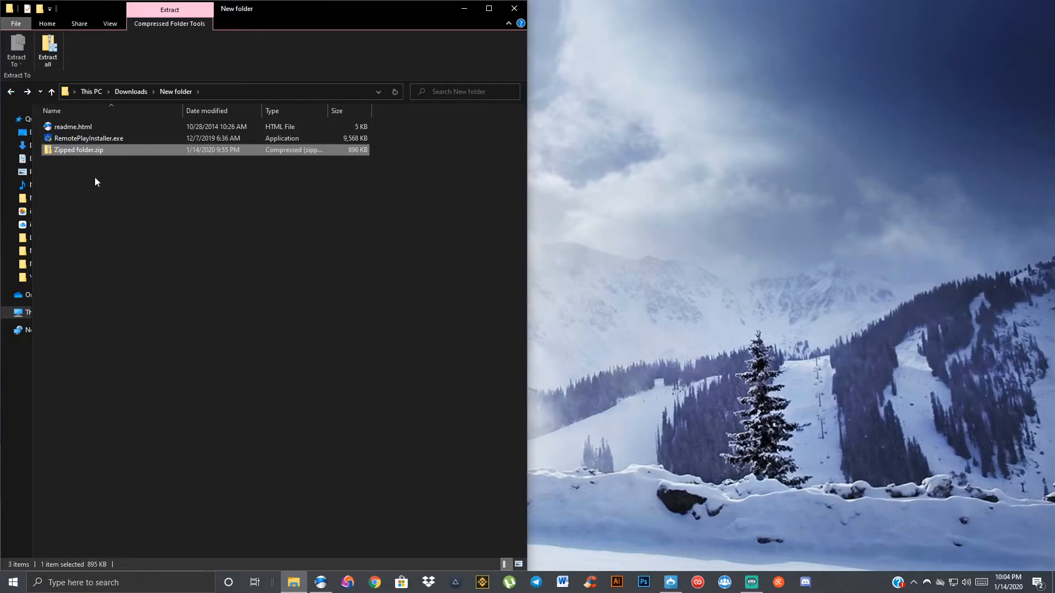
click(47, 23)
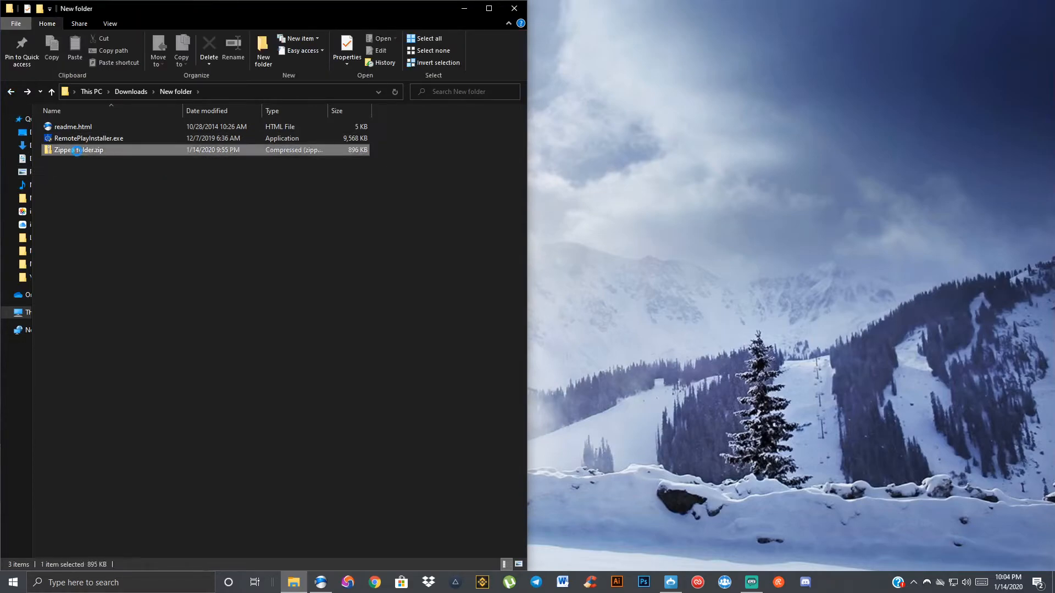
right_click(77, 149)
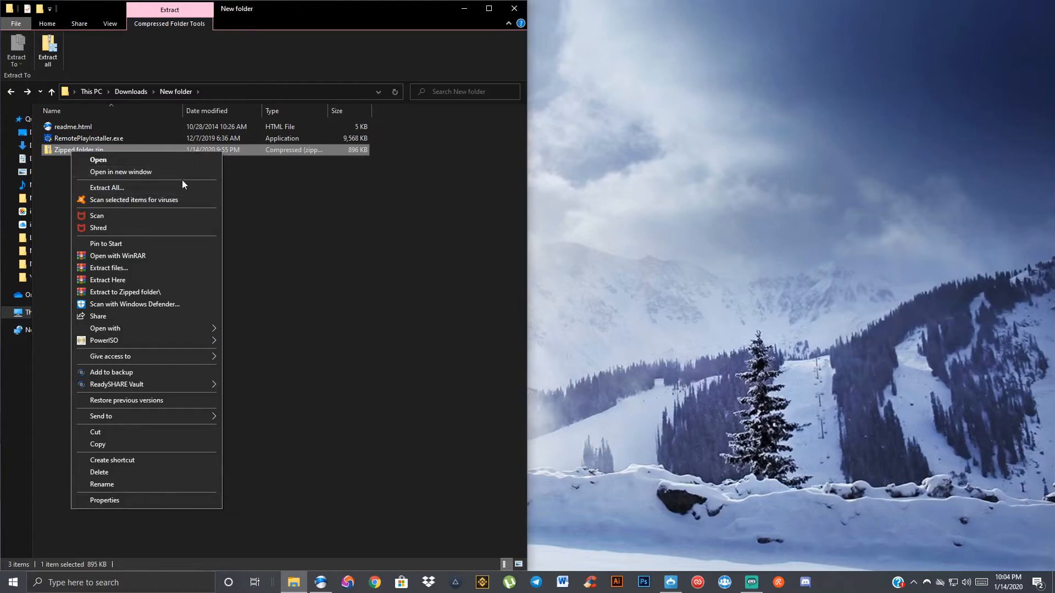
mouse_move(125, 160)
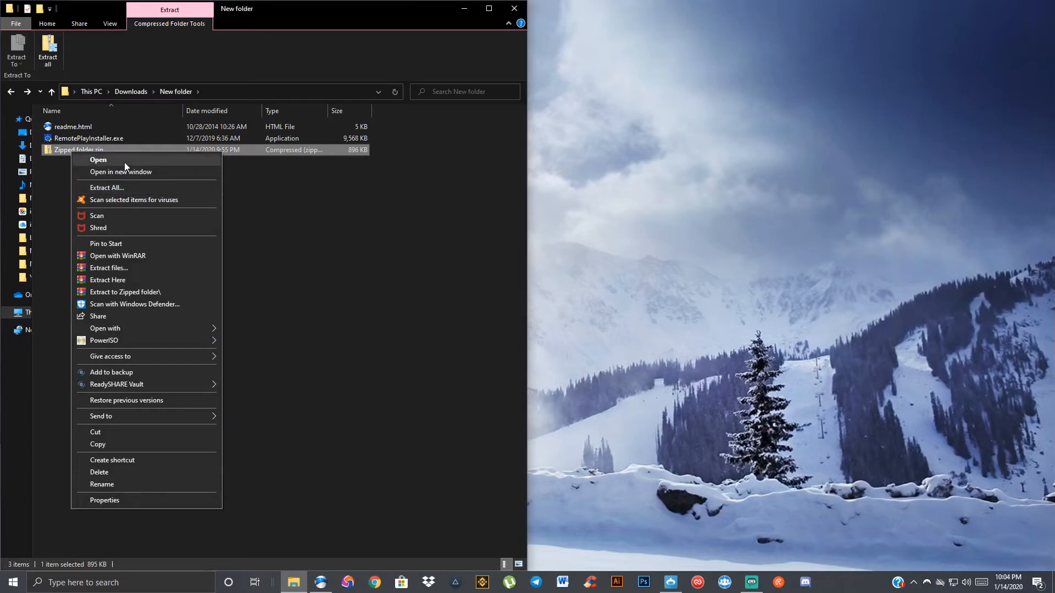
mouse_move(117, 192)
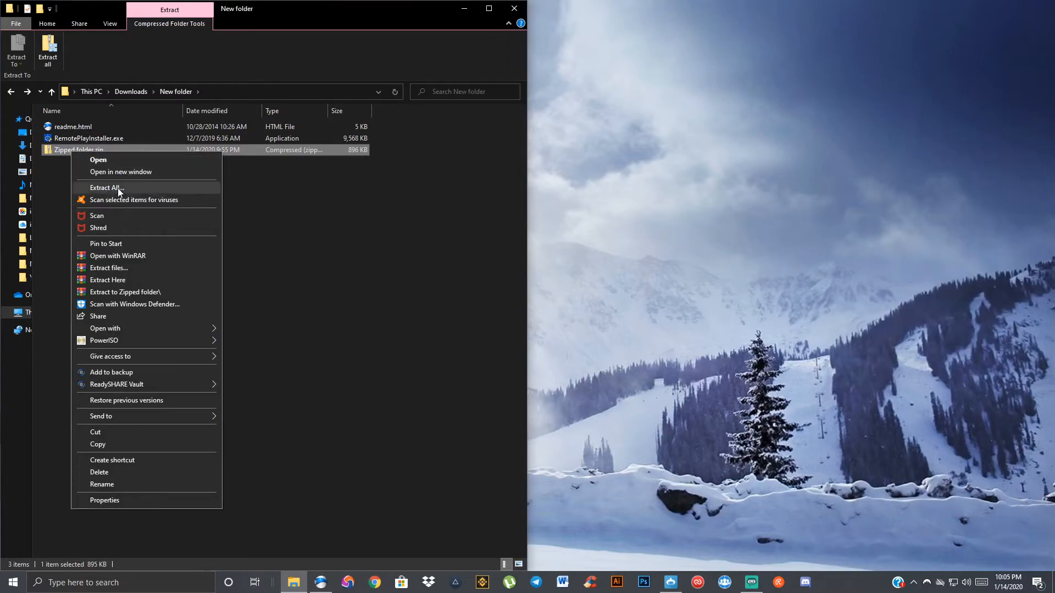
Extract all of Zipped folder.zip with 'Show extracted files when complete' unchecked.
click(105, 188)
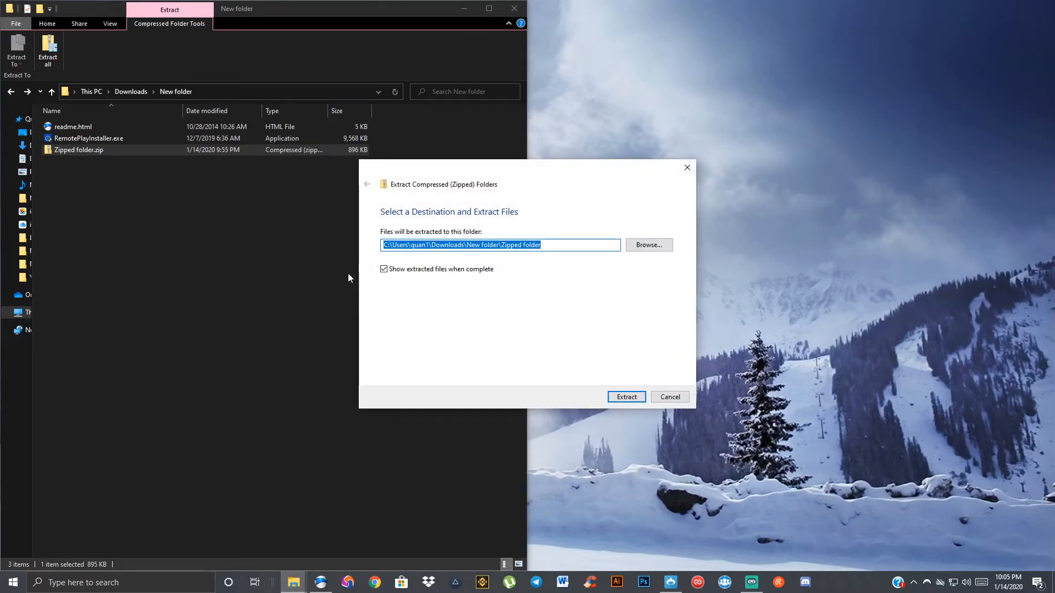
mouse_move(461, 270)
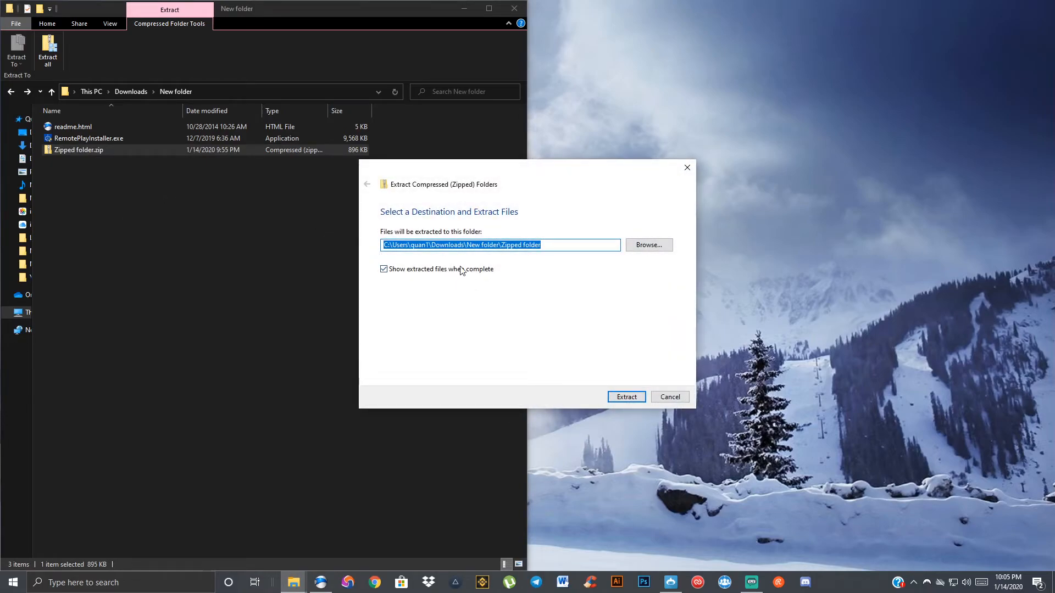
mouse_move(446, 232)
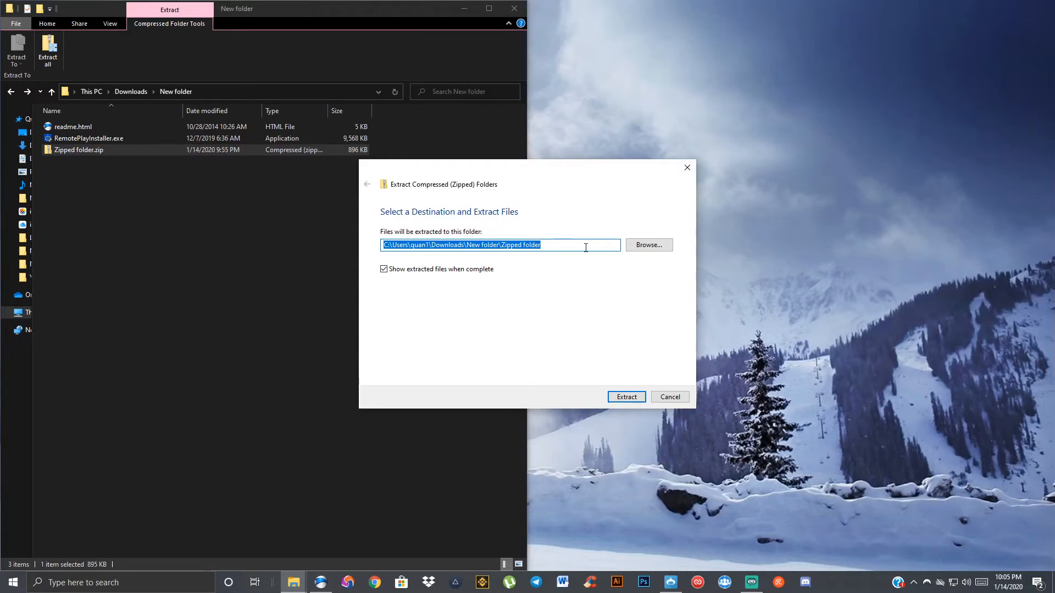
mouse_move(656, 262)
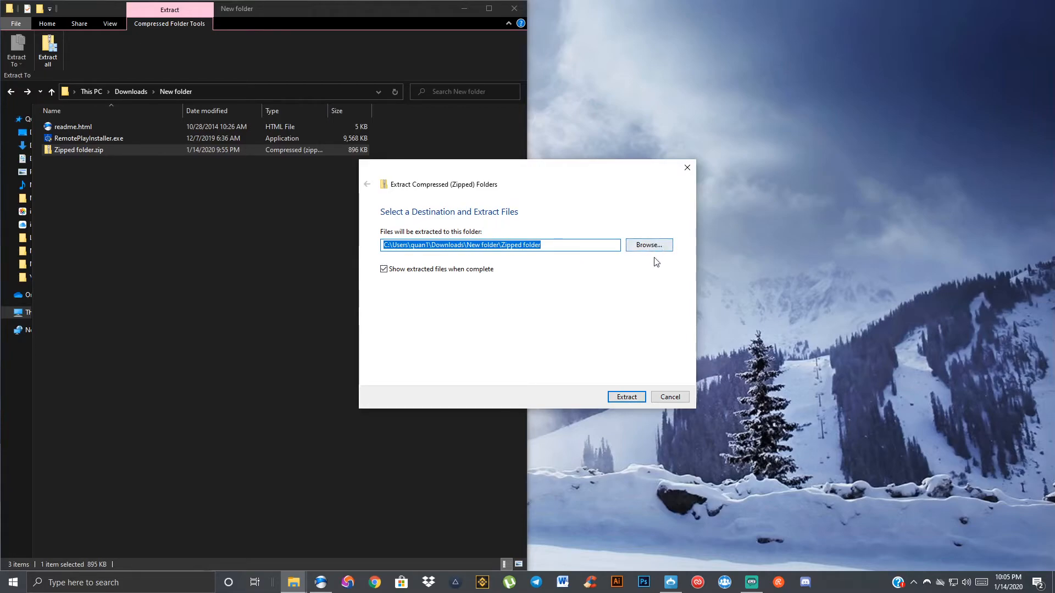
mouse_move(604, 284)
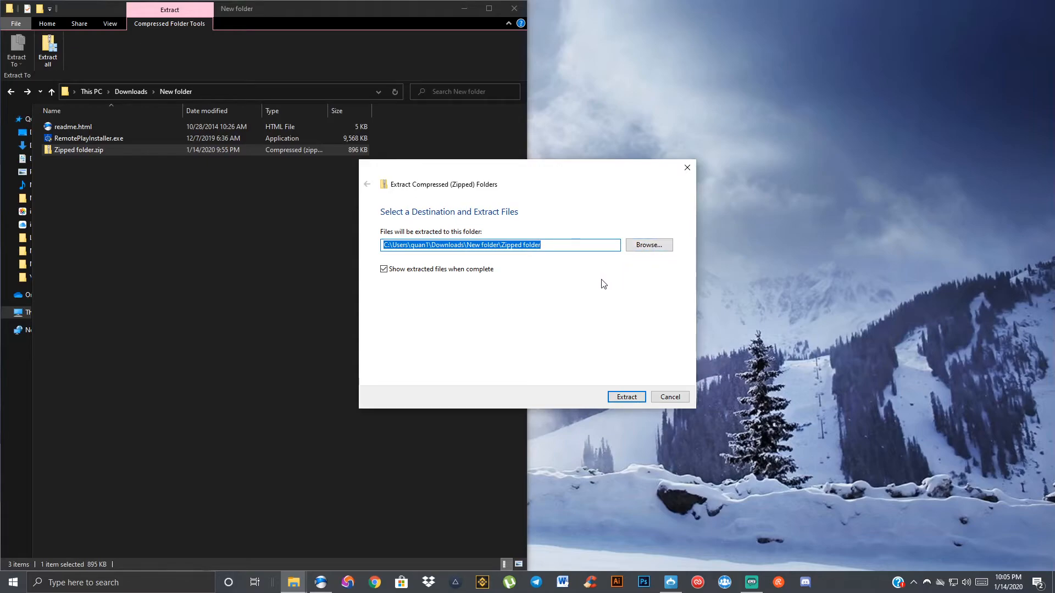
mouse_move(599, 299)
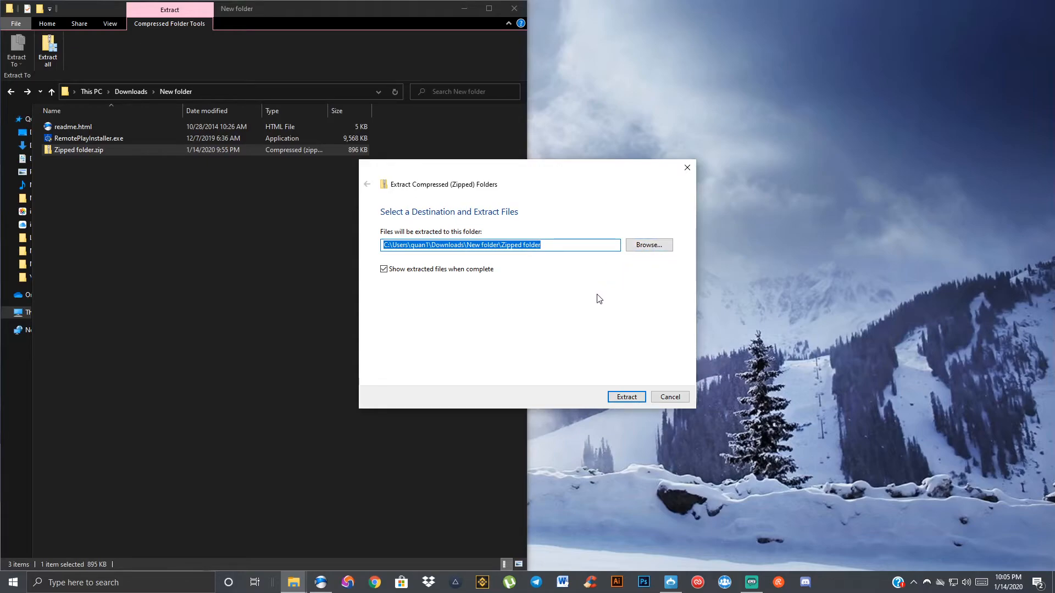
mouse_move(539, 274)
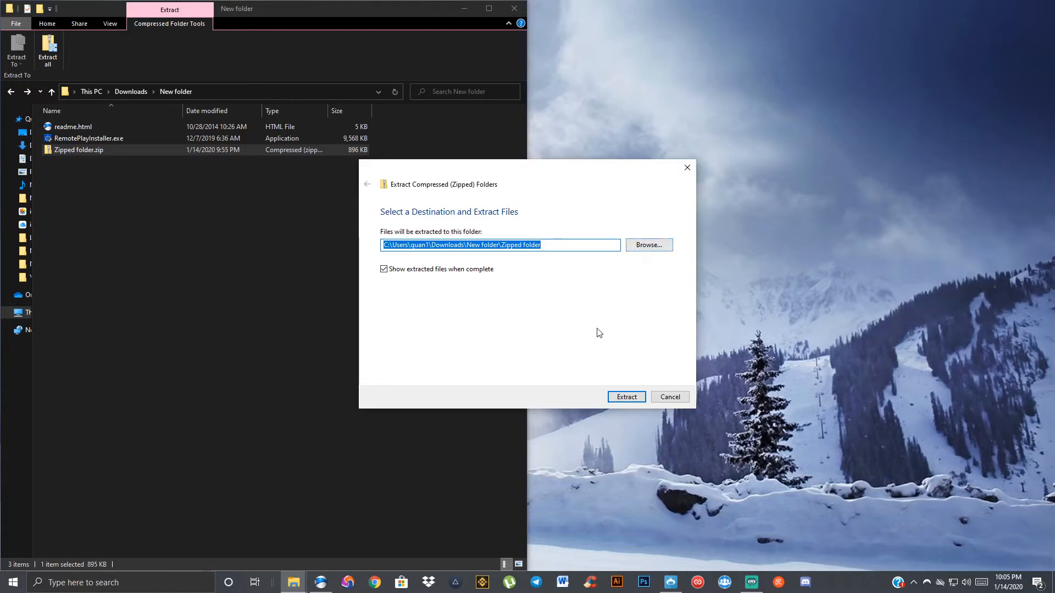
mouse_move(443, 257)
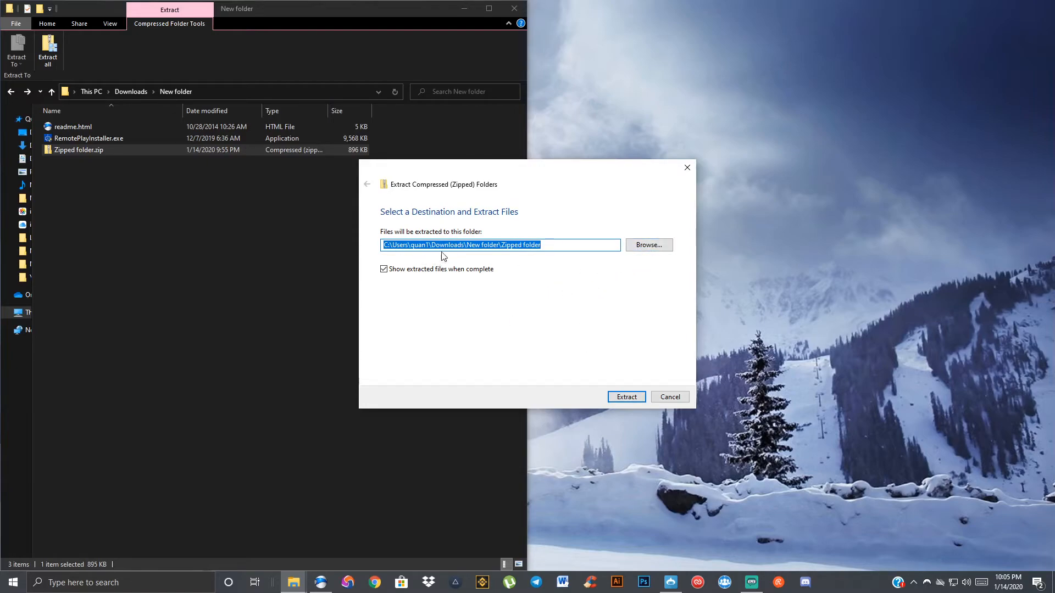
mouse_move(458, 291)
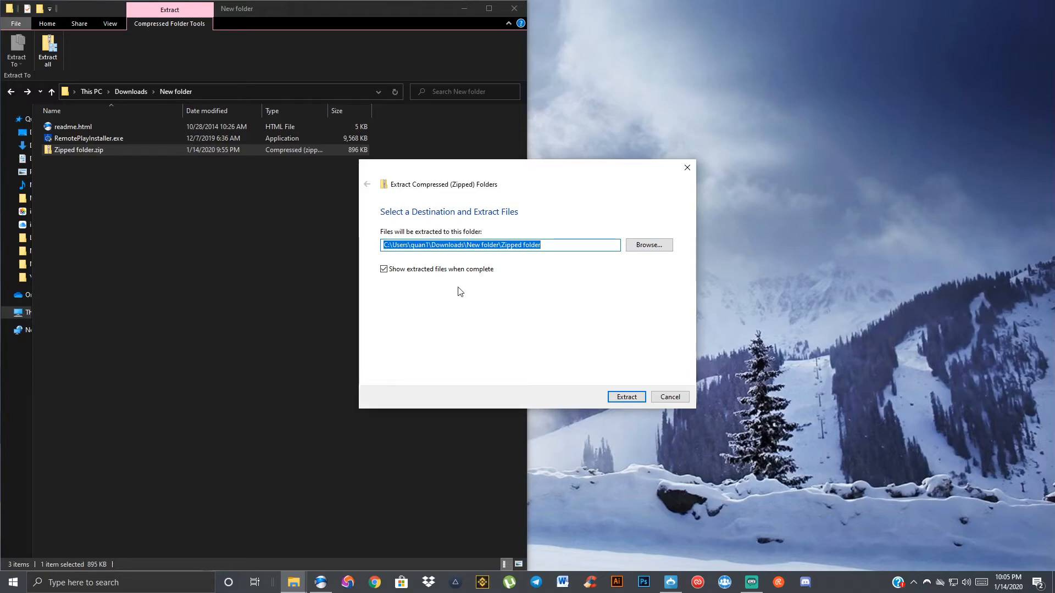
mouse_move(179, 188)
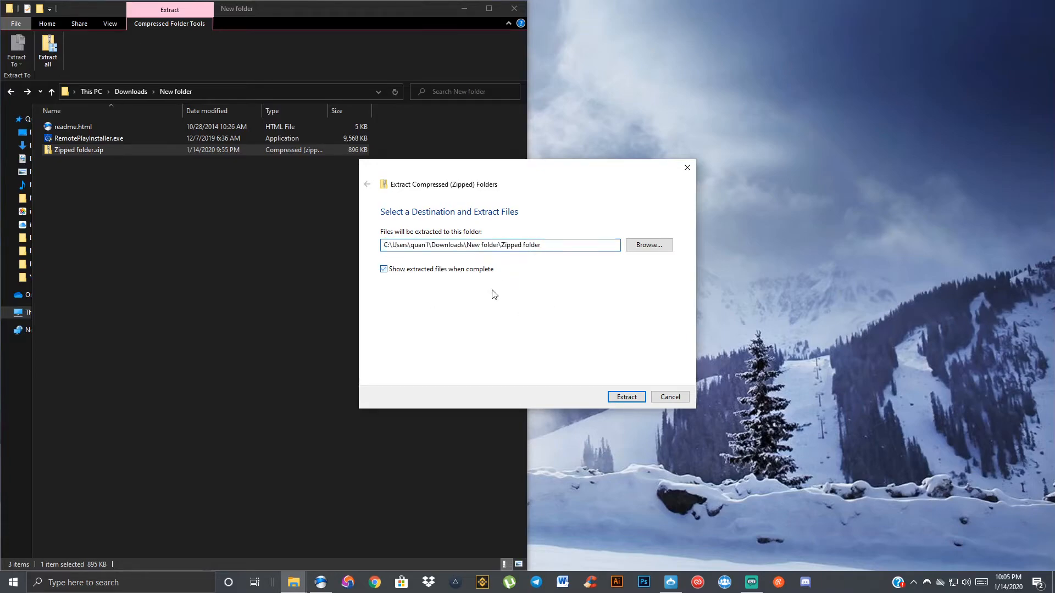
click(383, 269)
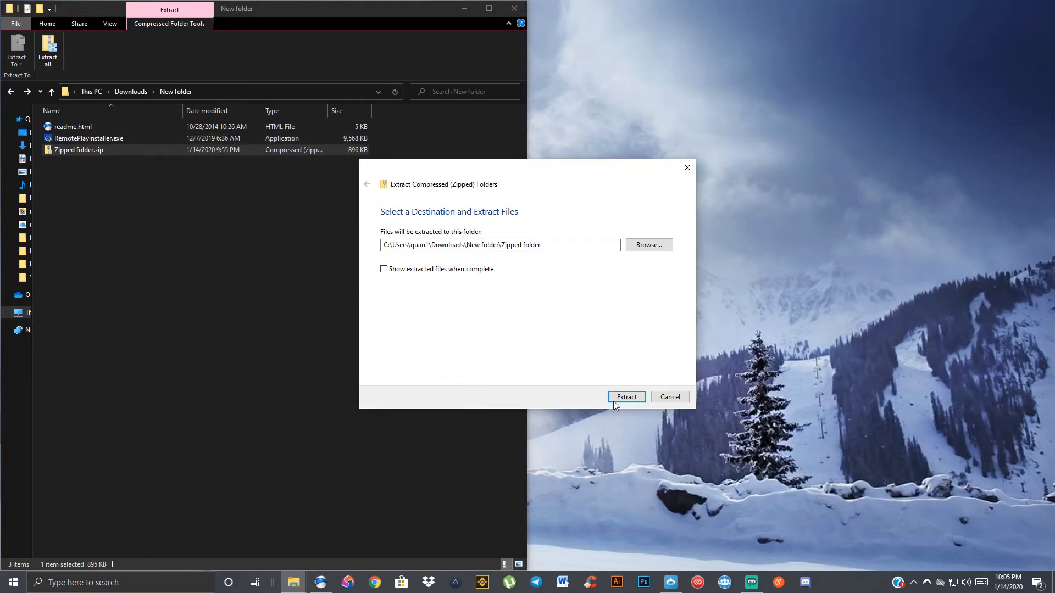
click(625, 396)
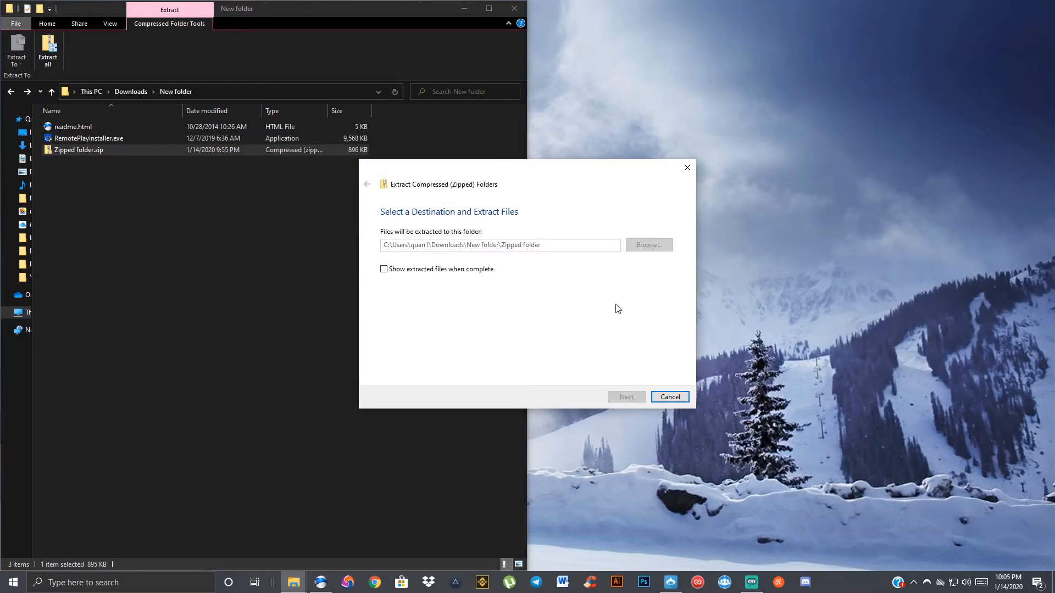
Check that the extracted Zipped folder holds readme.html and RemotePlayInstaller.exe.
click(625, 396)
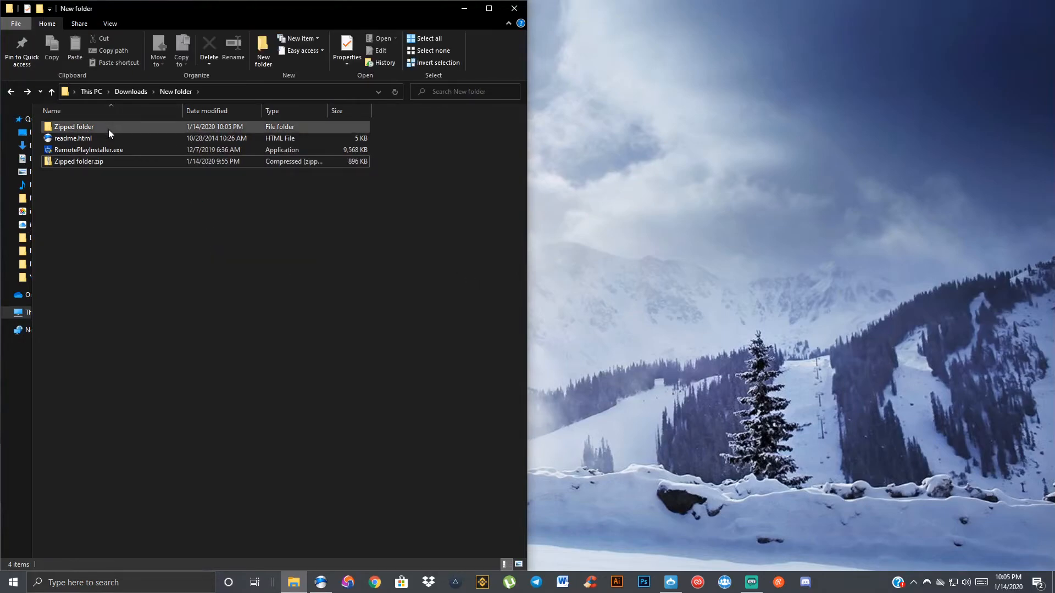
click(72, 138)
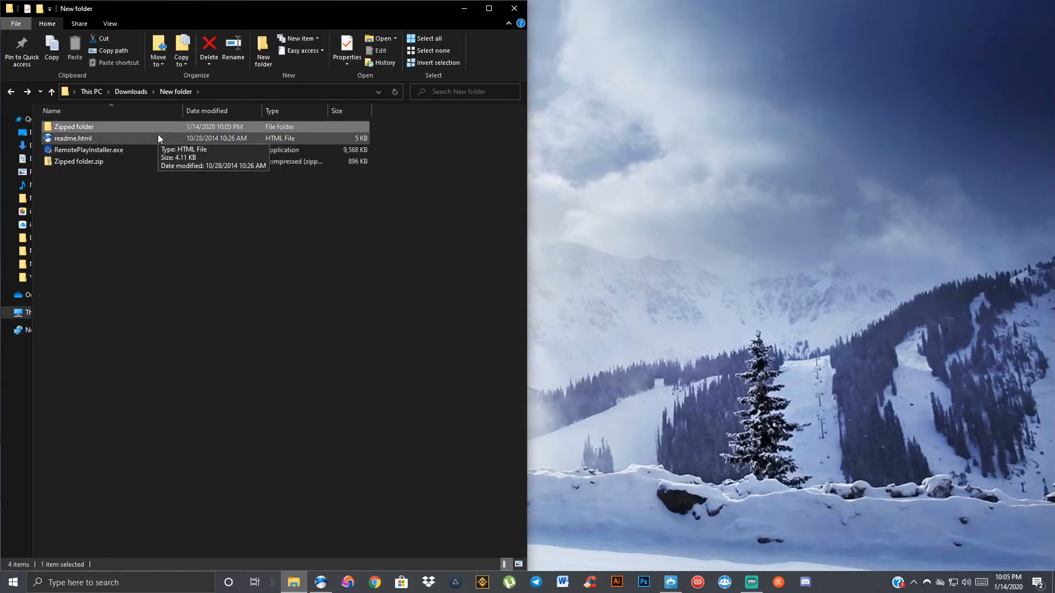
mouse_move(105, 171)
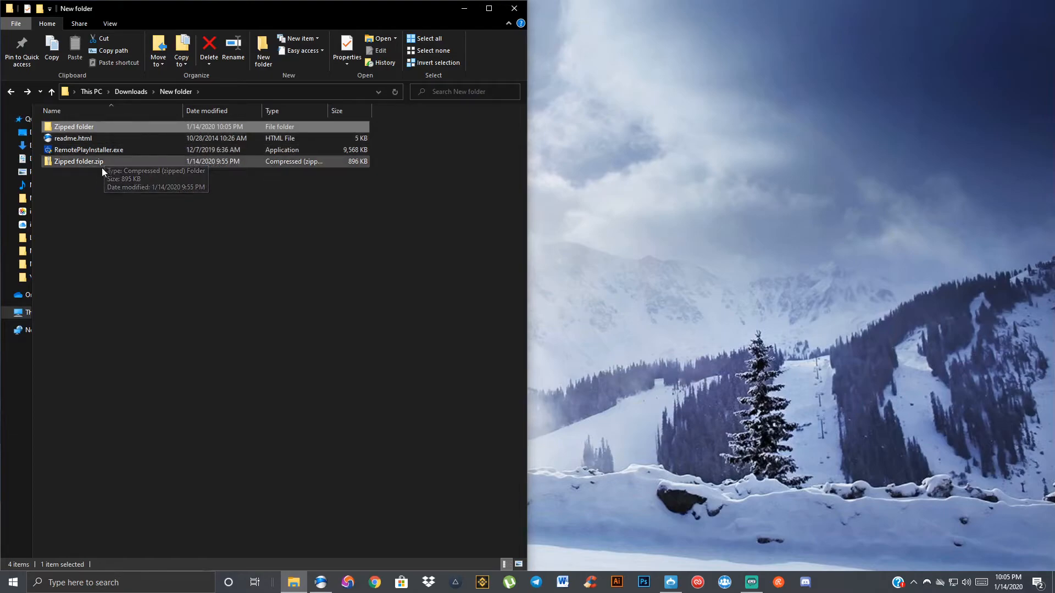
mouse_move(103, 126)
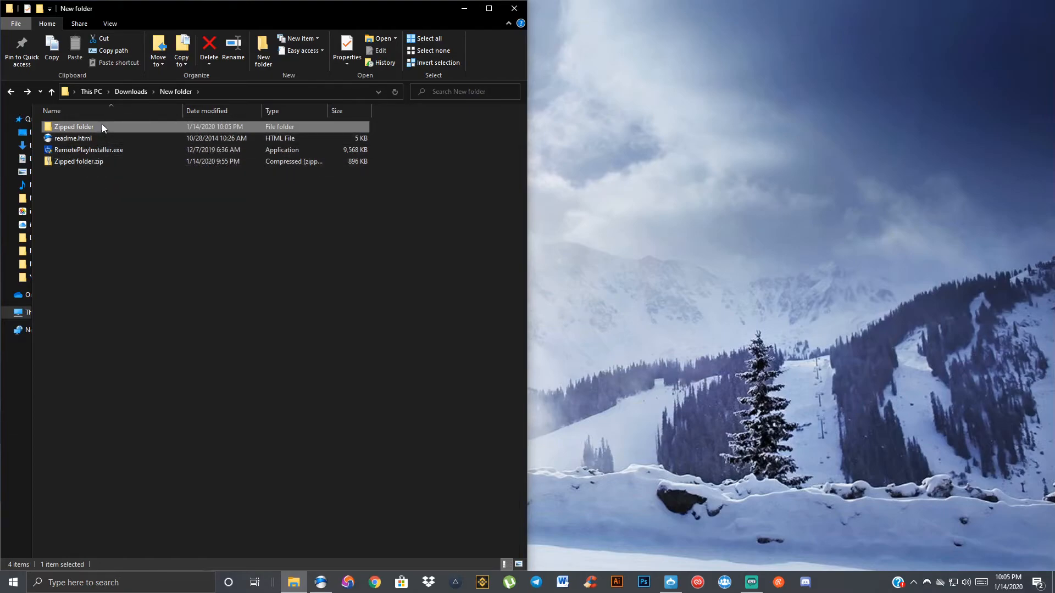
double_click(74, 127)
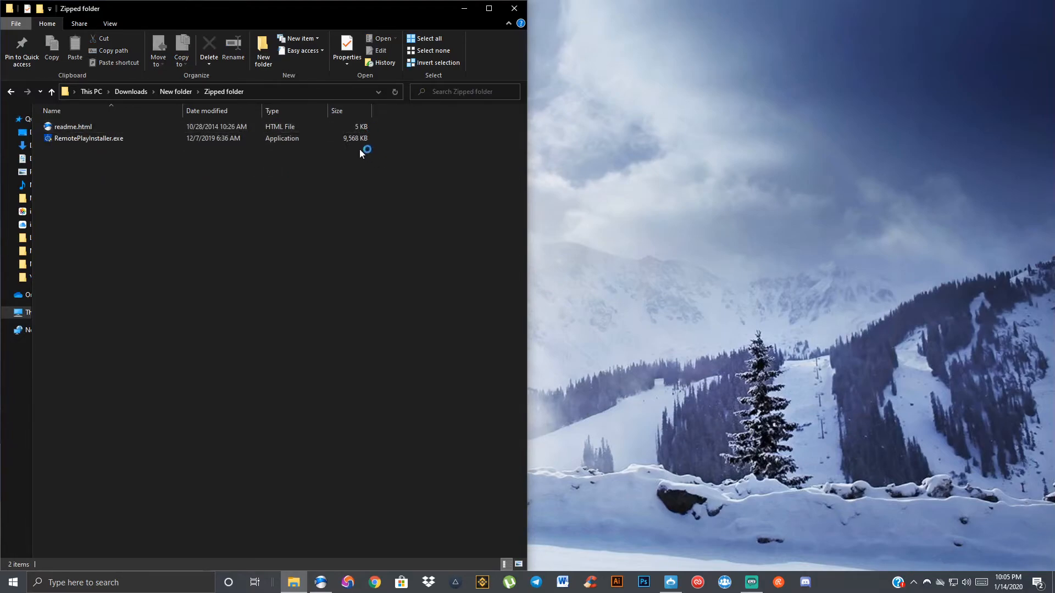
mouse_move(11, 92)
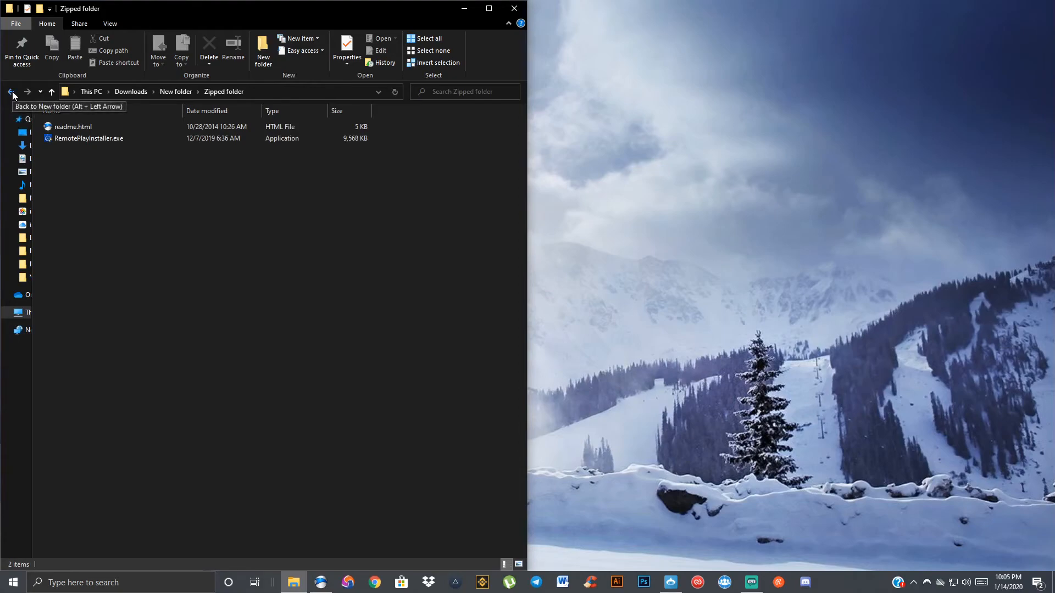
click(12, 91)
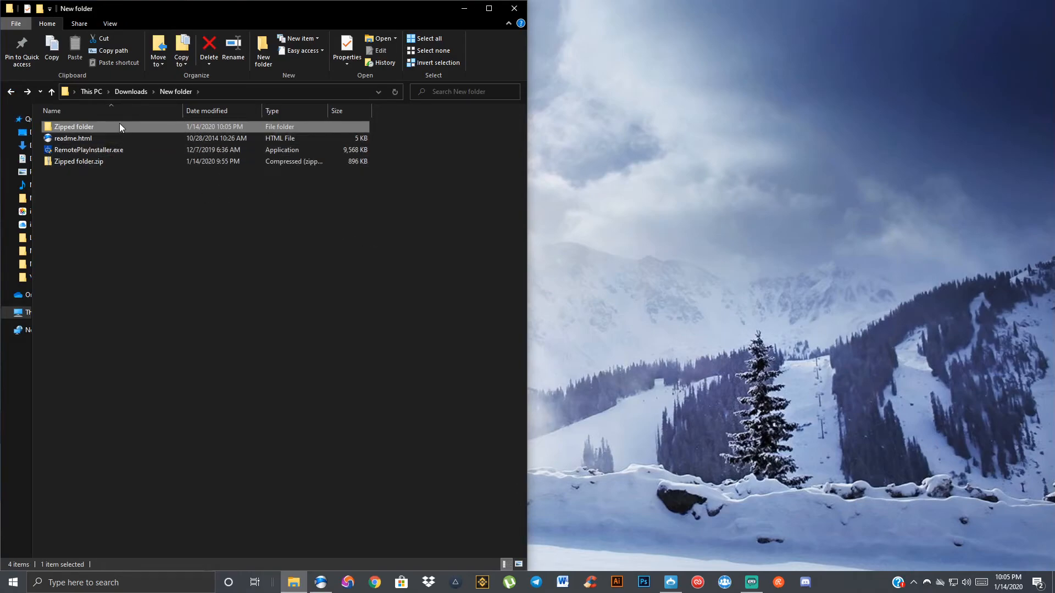
double_click(73, 126)
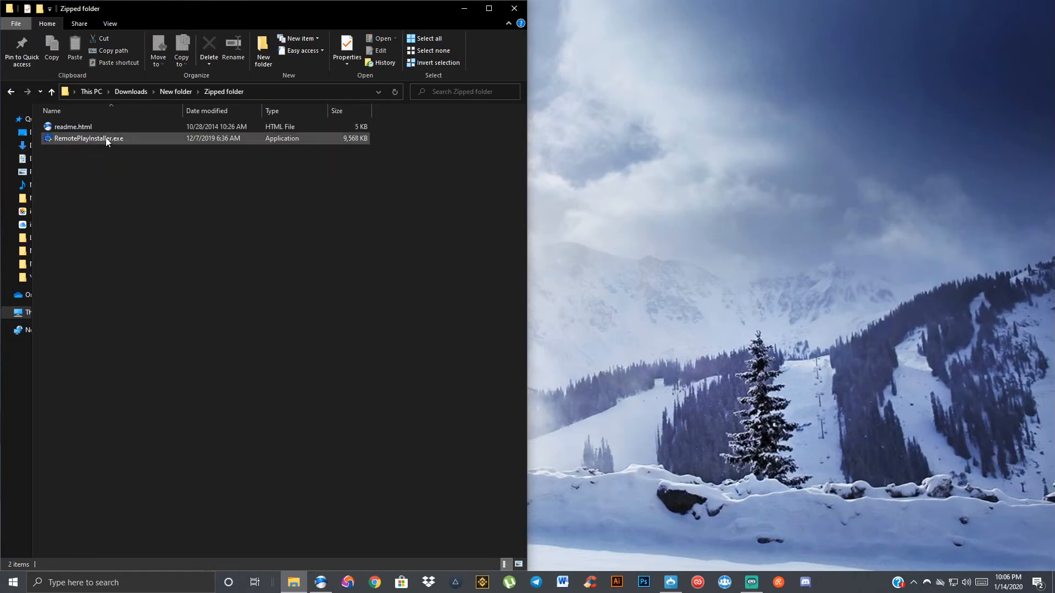
click(72, 127)
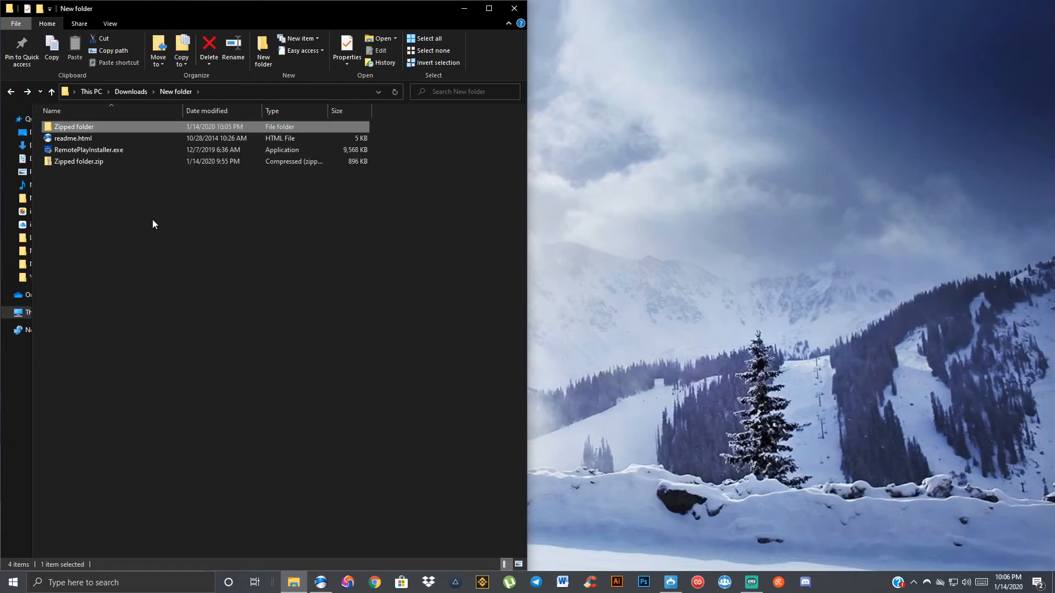
mouse_move(209, 227)
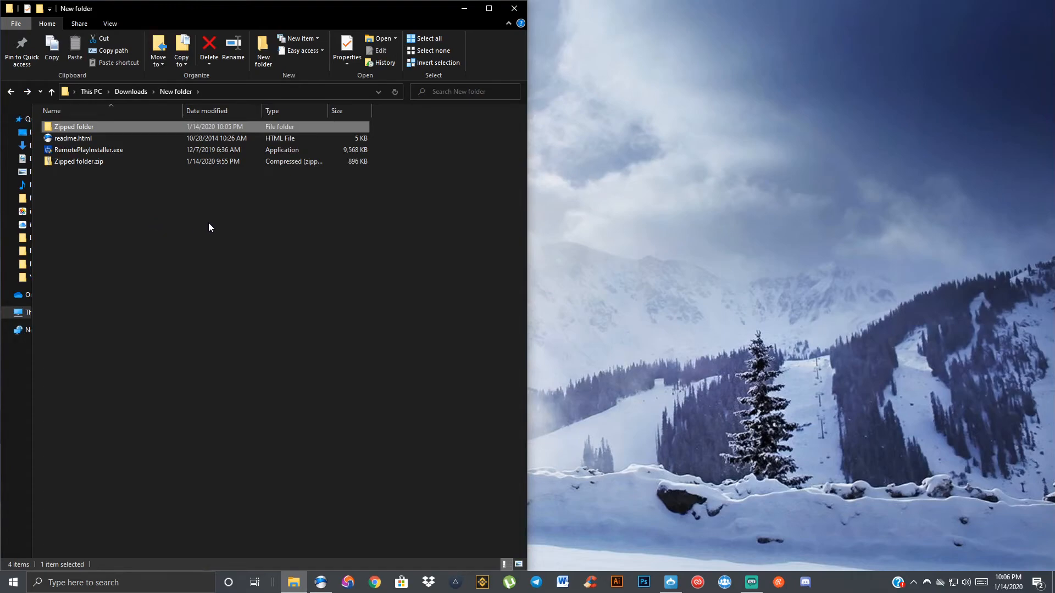
mouse_move(232, 237)
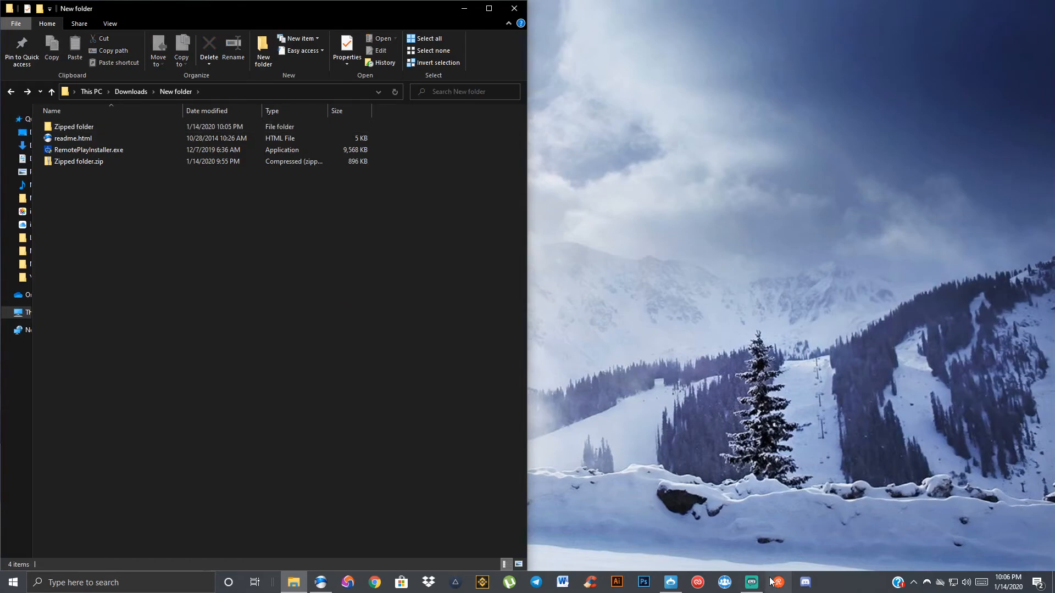
mouse_move(751, 582)
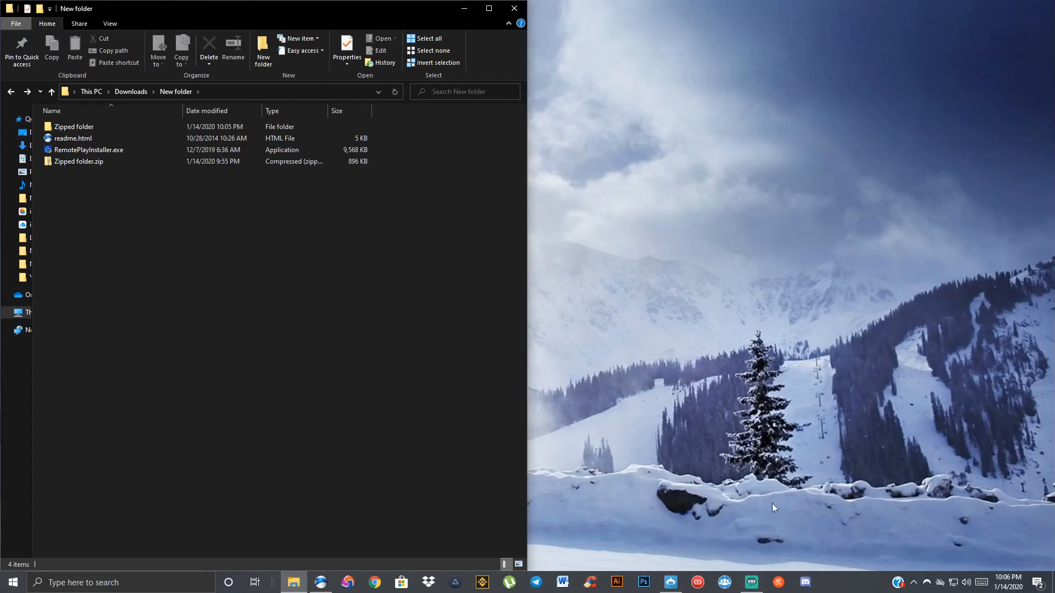
mouse_move(719, 543)
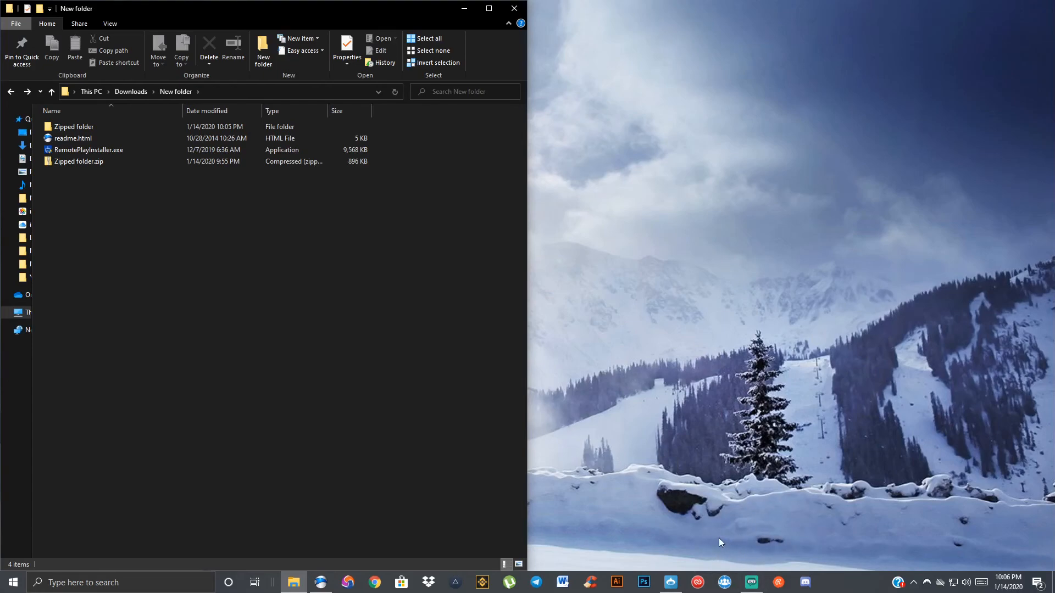
mouse_move(650, 520)
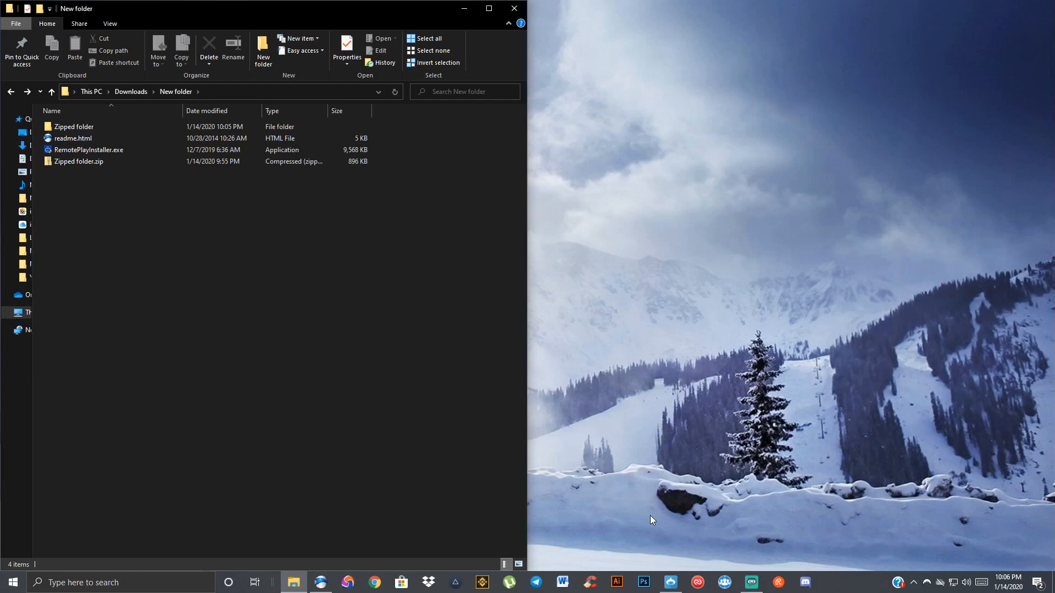
mouse_move(735, 497)
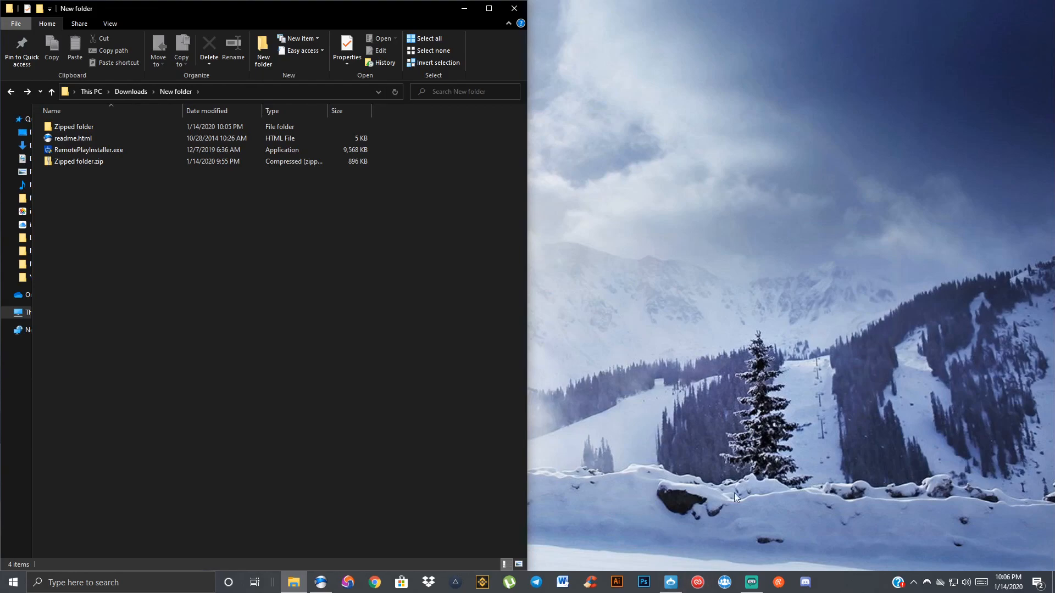
mouse_move(725, 471)
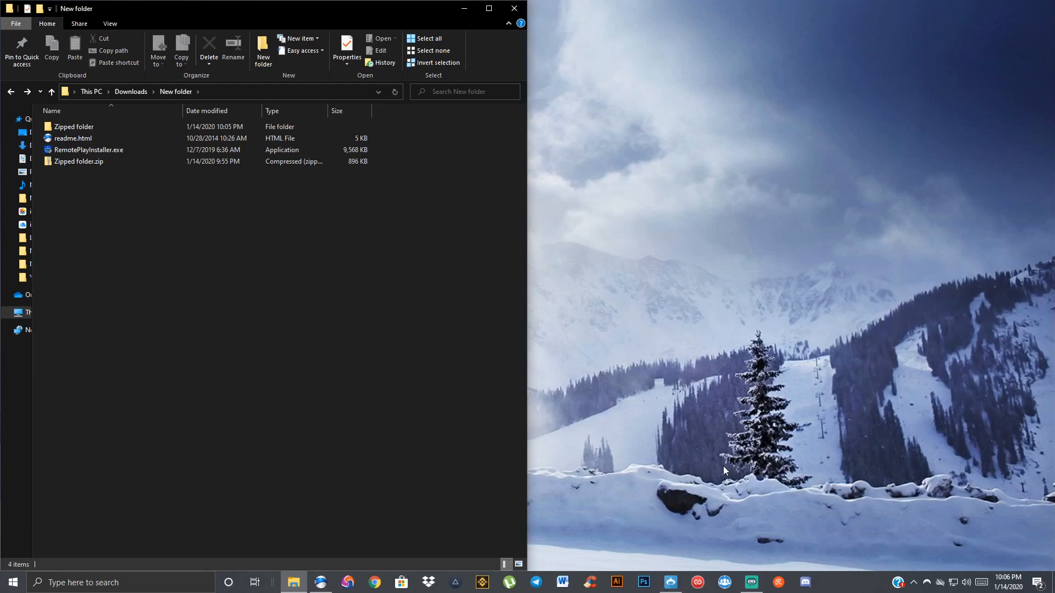
mouse_move(659, 451)
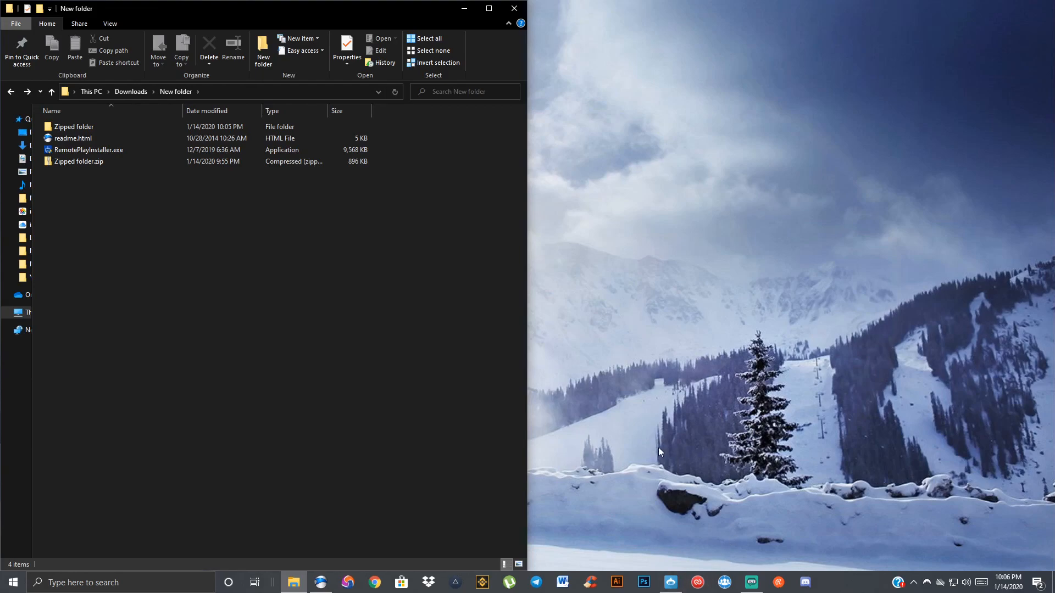
mouse_move(696, 482)
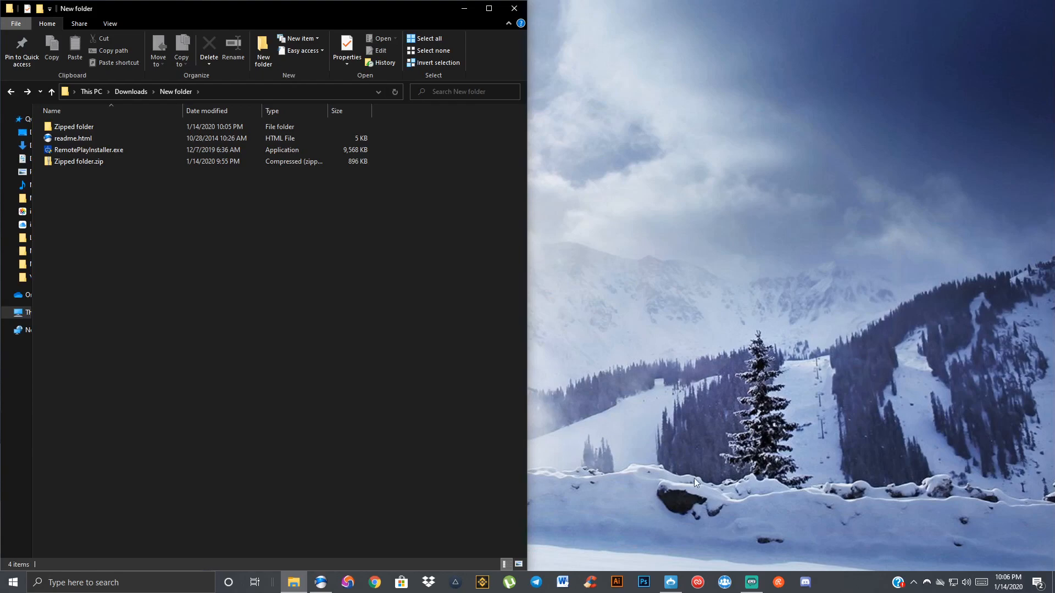